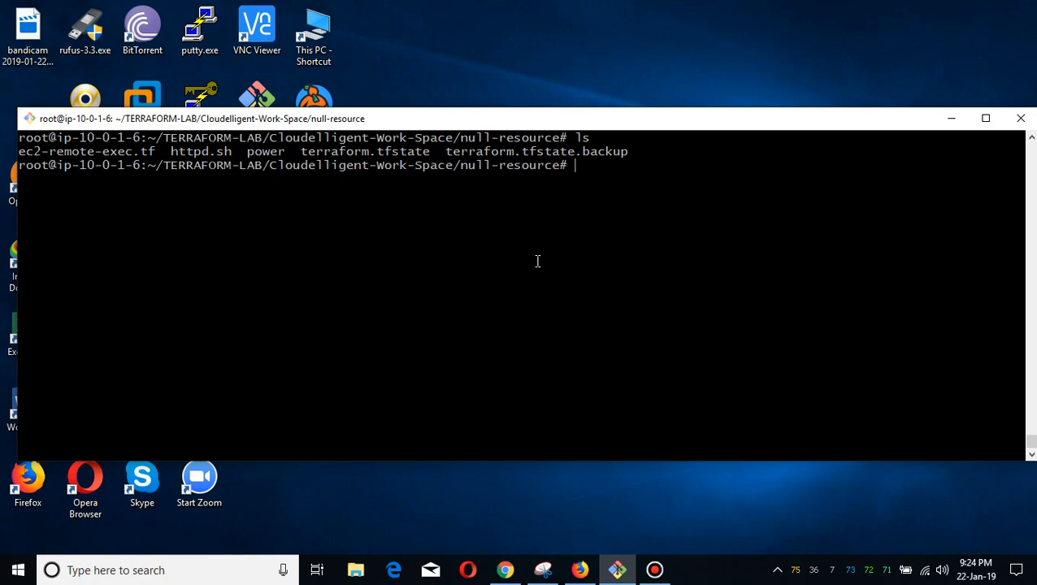
# - Print the httpd.sh script with cat to show the Apache install and index-page contents
pyautogui.write('ca')
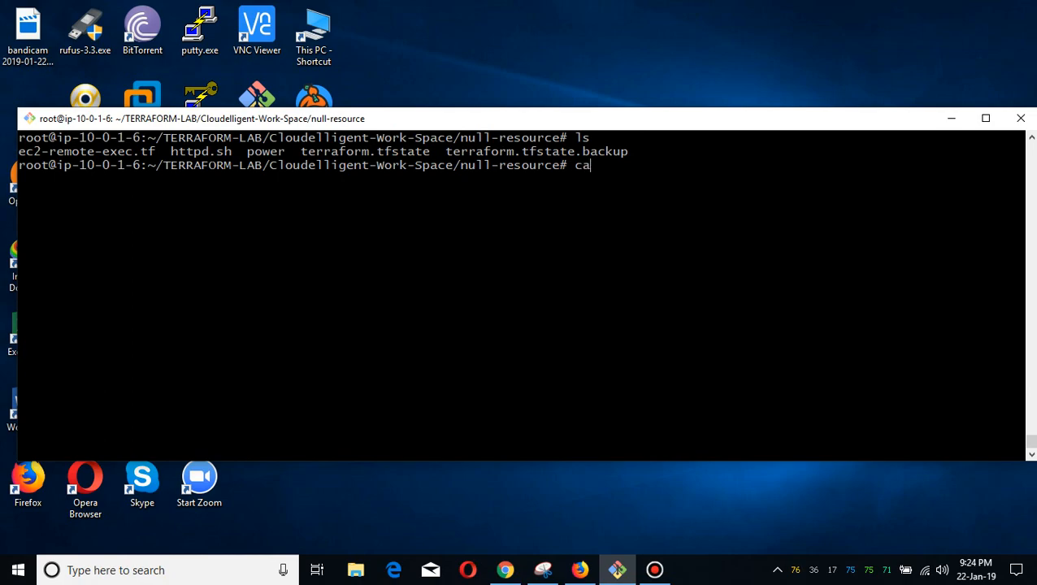
pyautogui.write('t httpd.sh')
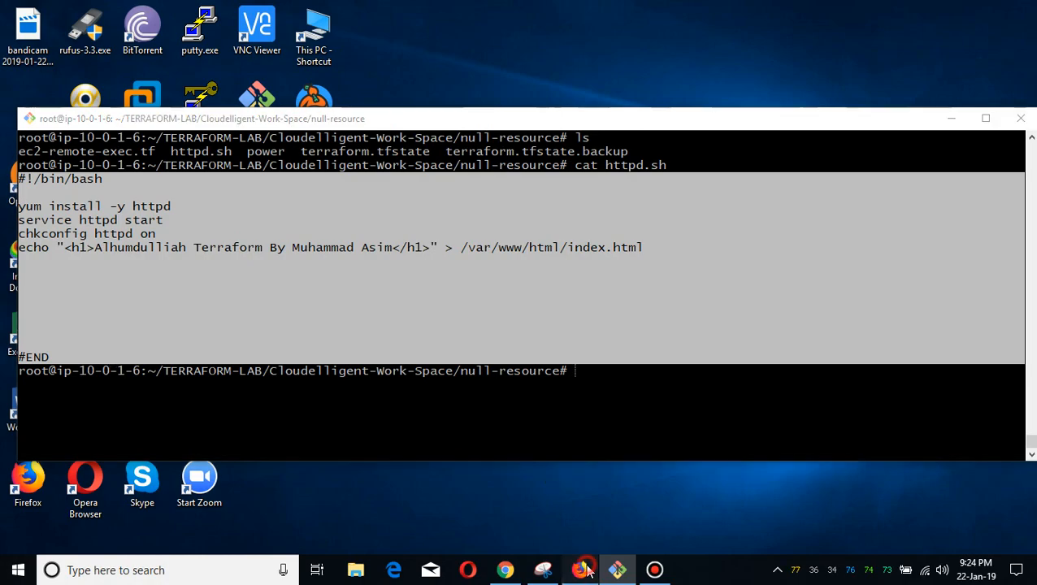
# - Return to the browser's EC2 console, close the Security Groups tab and check the failing page
pyautogui.click(578, 569)
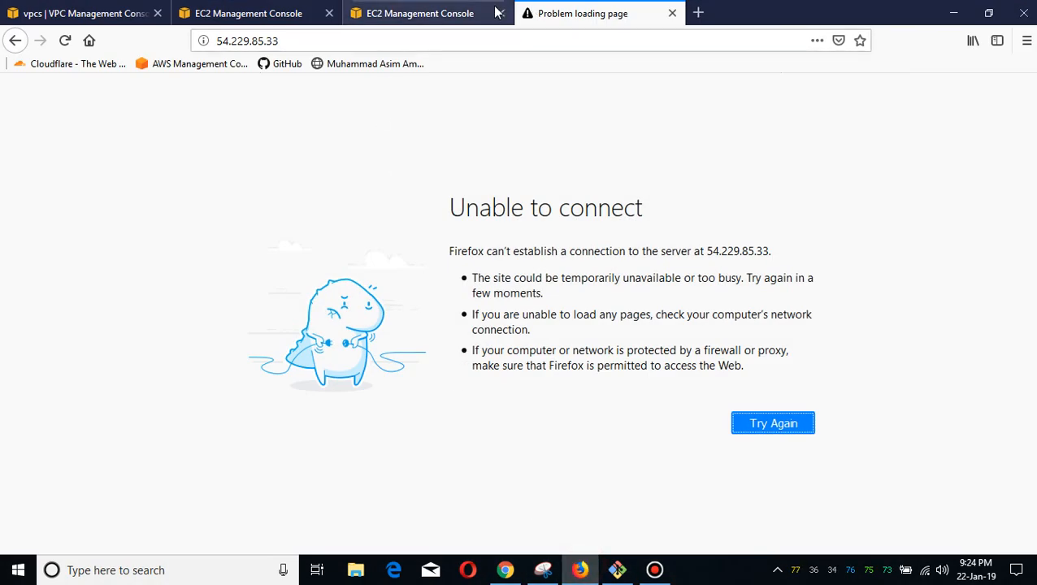
pyautogui.click(419, 13)
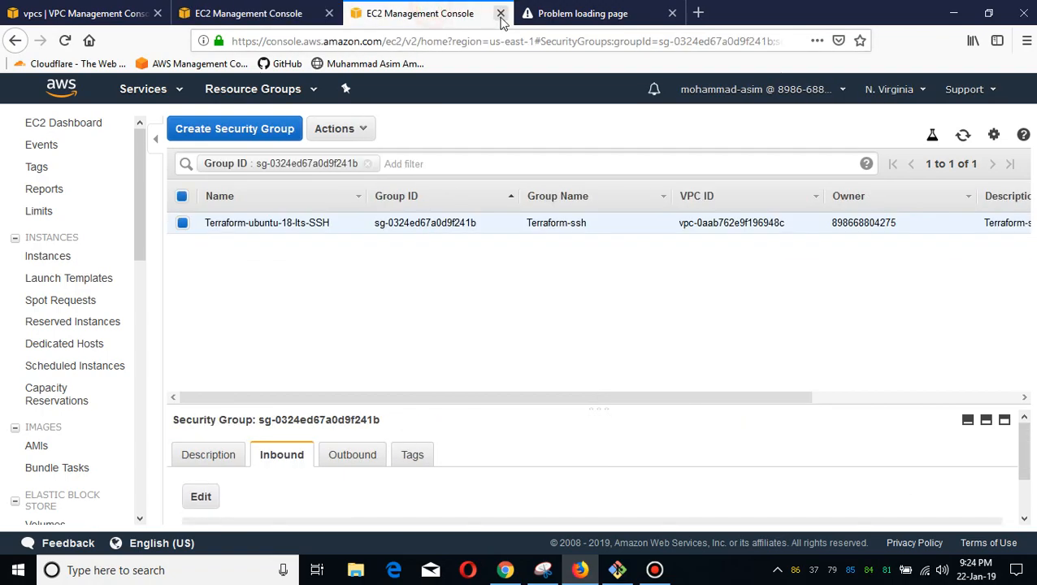
pyautogui.click(500, 13)
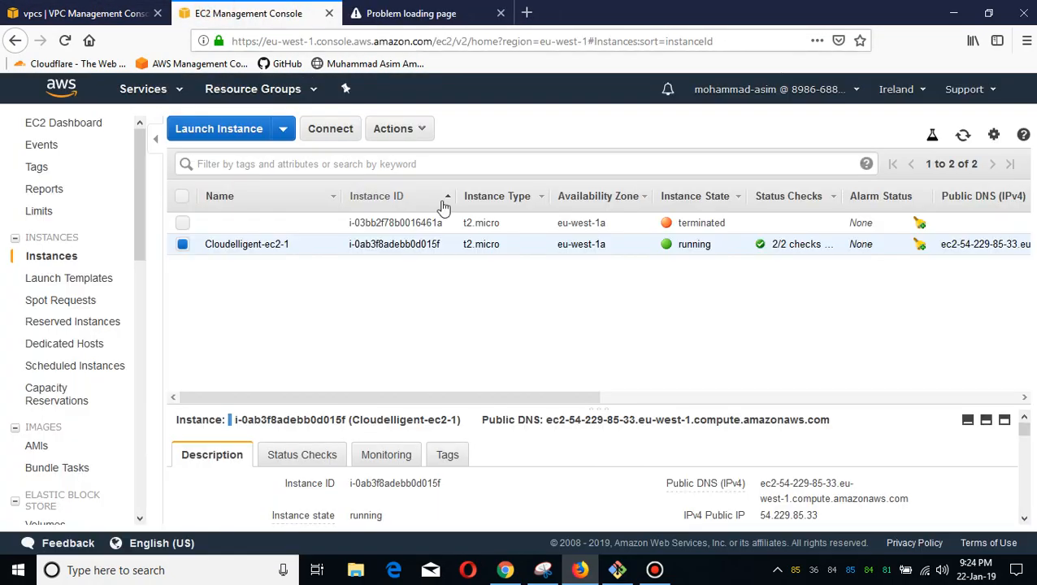
pyautogui.moveTo(739, 348)
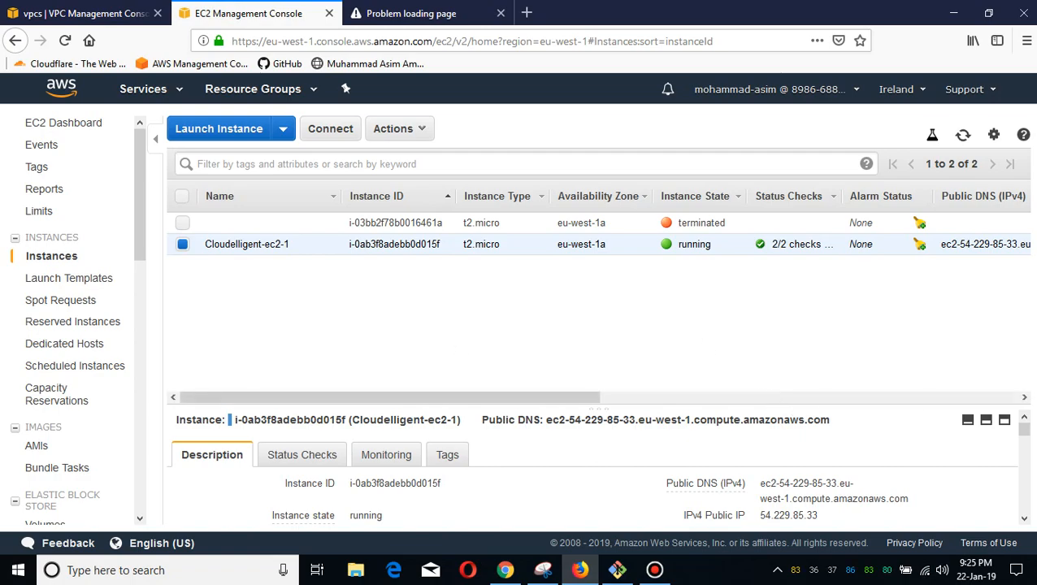
pyautogui.moveTo(552, 332)
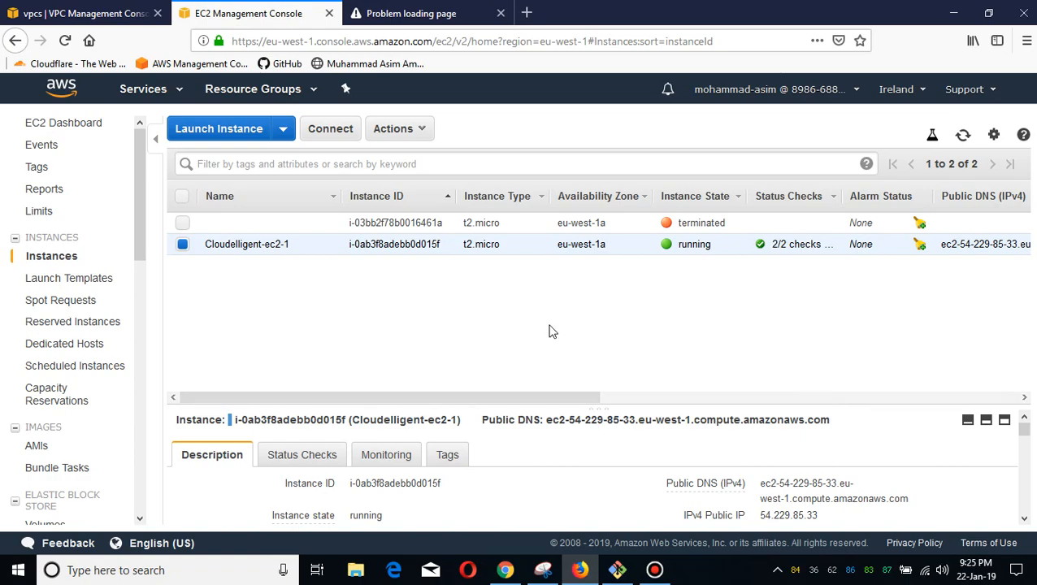
pyautogui.click(410, 13)
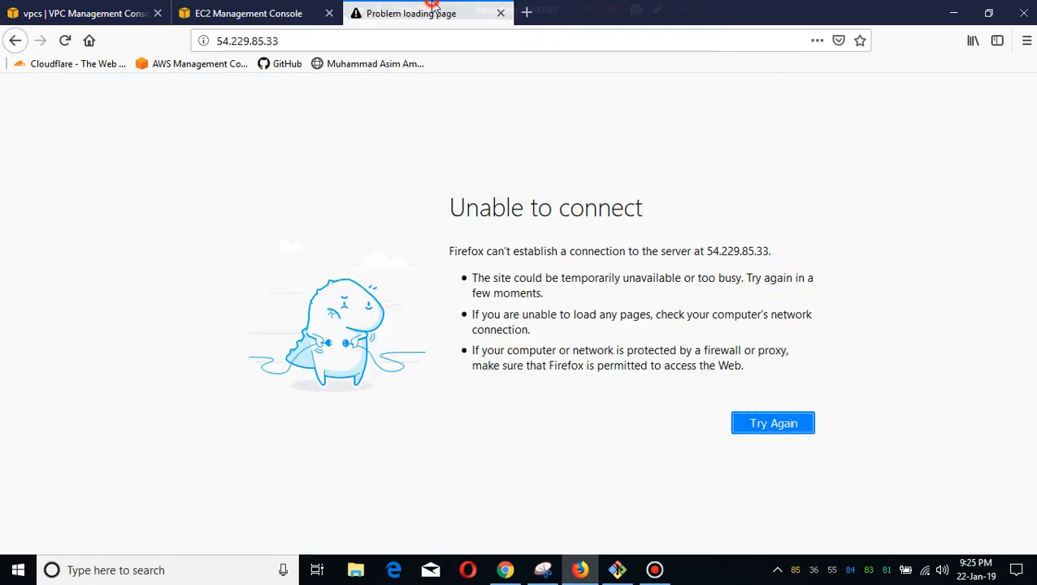
# - Pick out Cloudelligent-ec2-1's public IP 54.229.85.33 from the Instances list, then go back to the SSH terminal
pyautogui.click(247, 13)
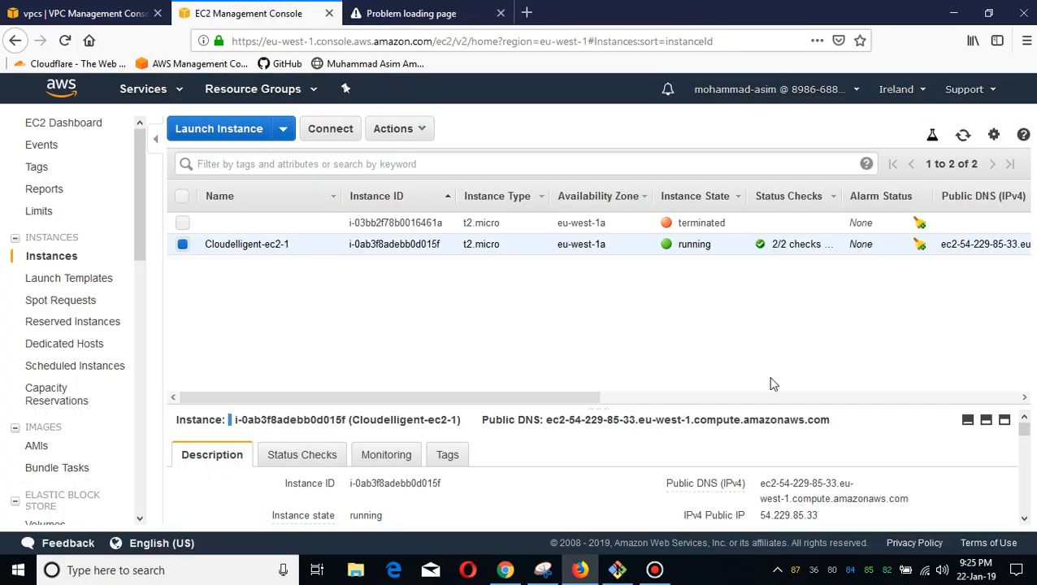
pyautogui.click(829, 515)
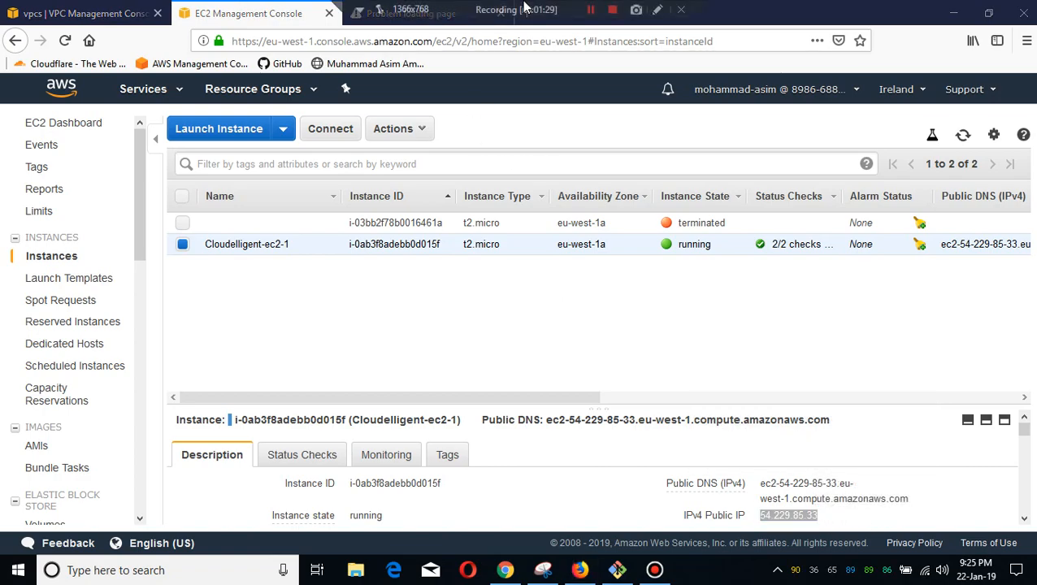
pyautogui.click(409, 13)
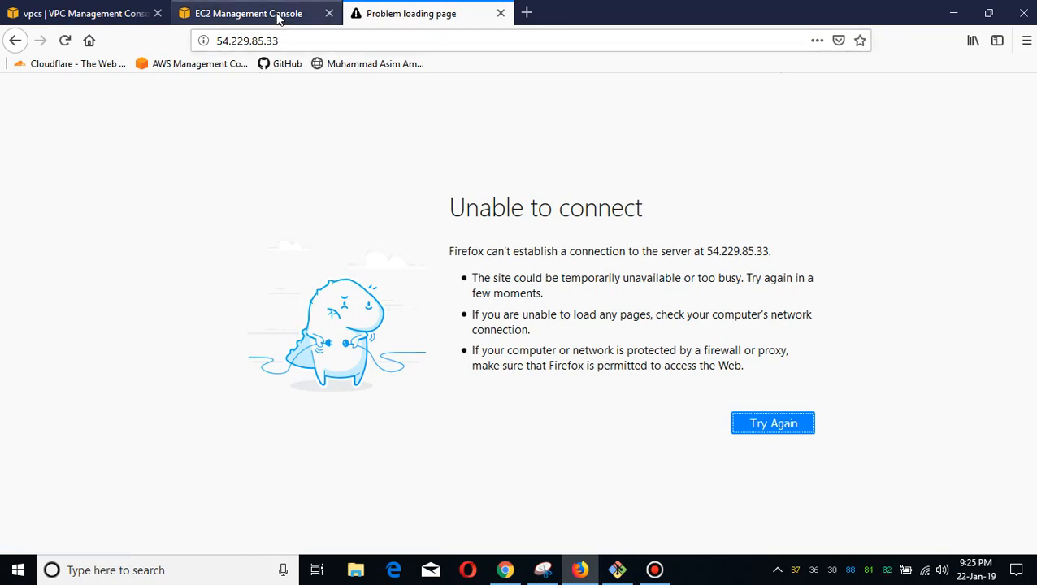
pyautogui.click(247, 13)
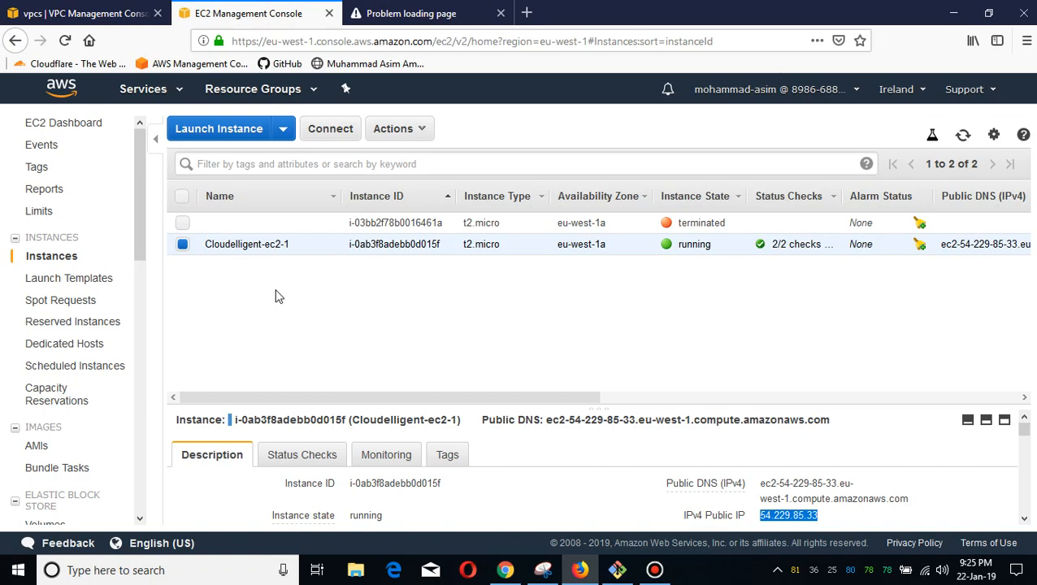
pyautogui.moveTo(400, 299)
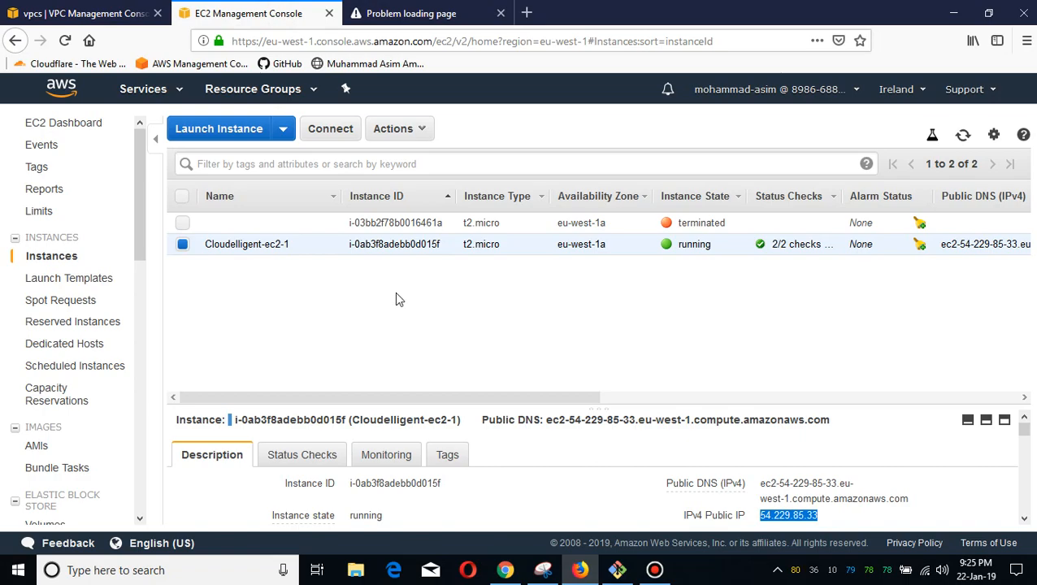
pyautogui.click(616, 569)
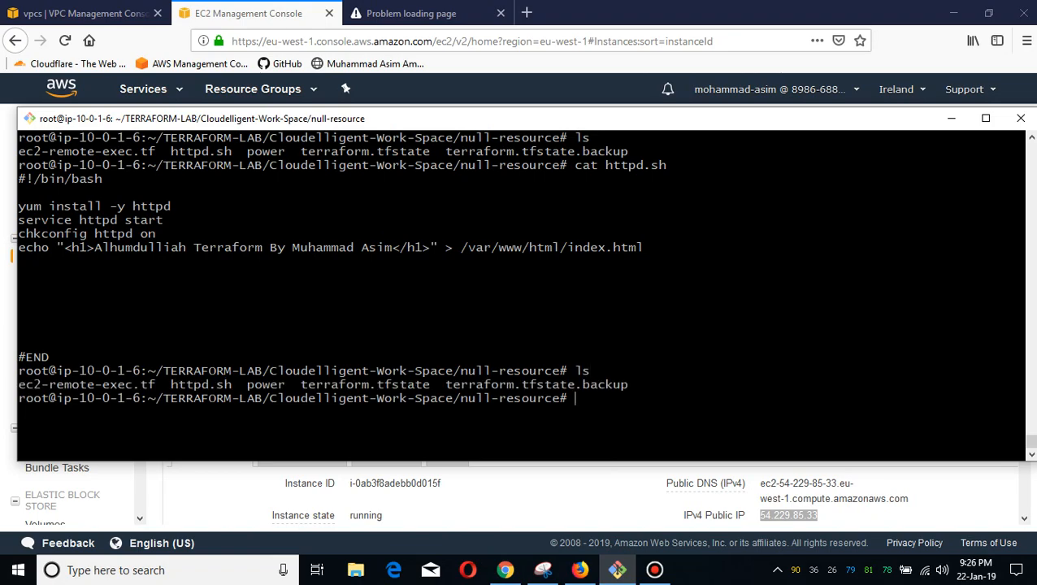
# - Edit ec2-remote-exec.tf in vim
pyautogui.write('vim')
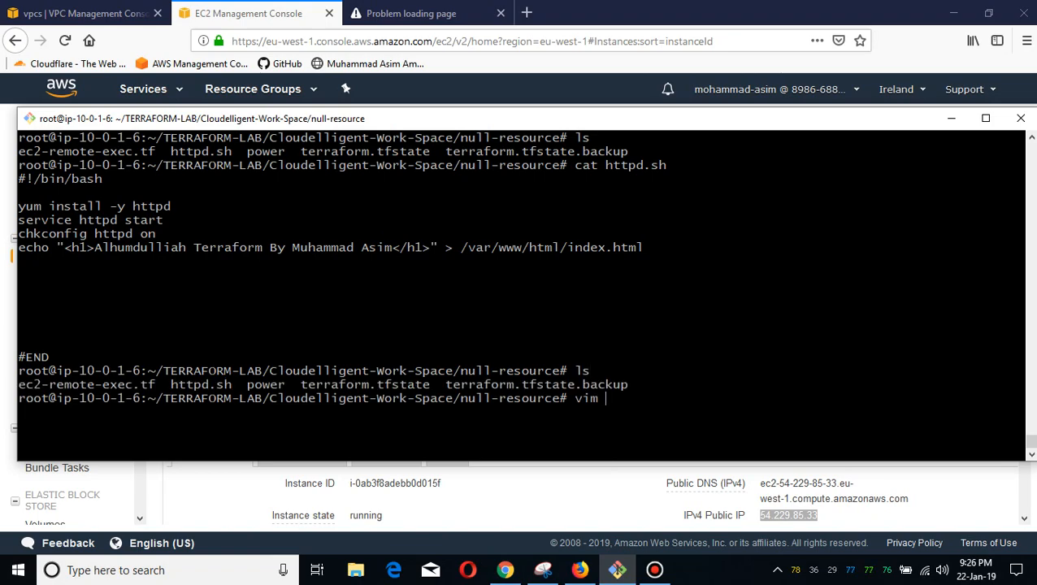
pyautogui.write('ec2-remote-exec.tf')
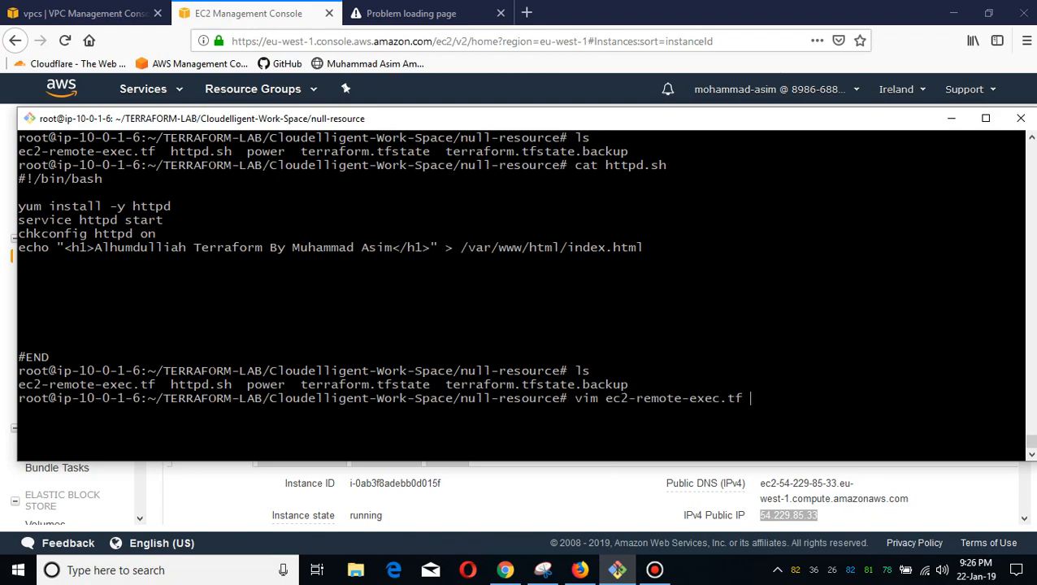
pyautogui.press('Return')
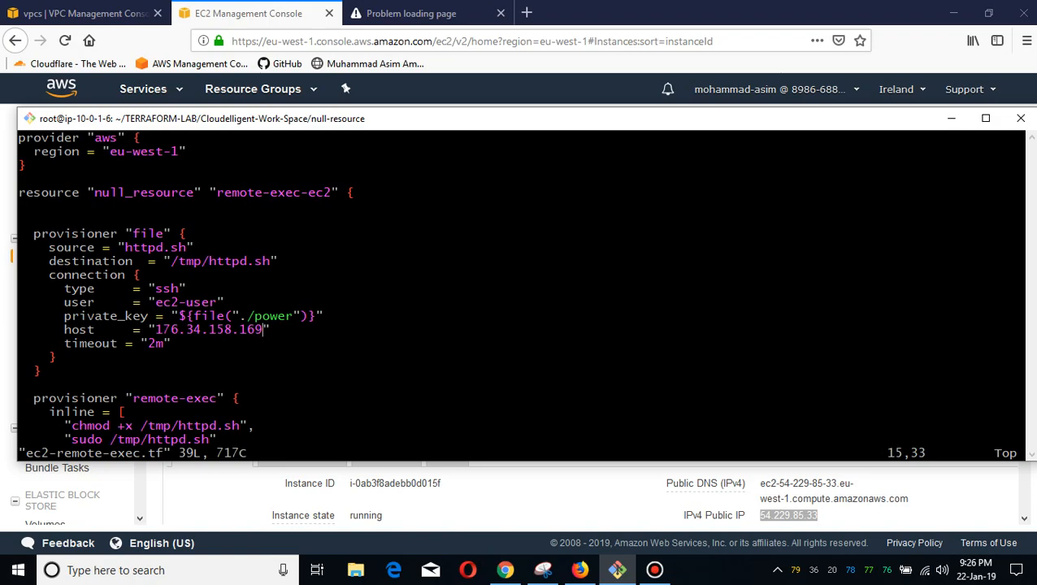
# - Replace the file provisioner's host 176.34.158.169 with 54.229.85.33
pyautogui.press('BackSpace')
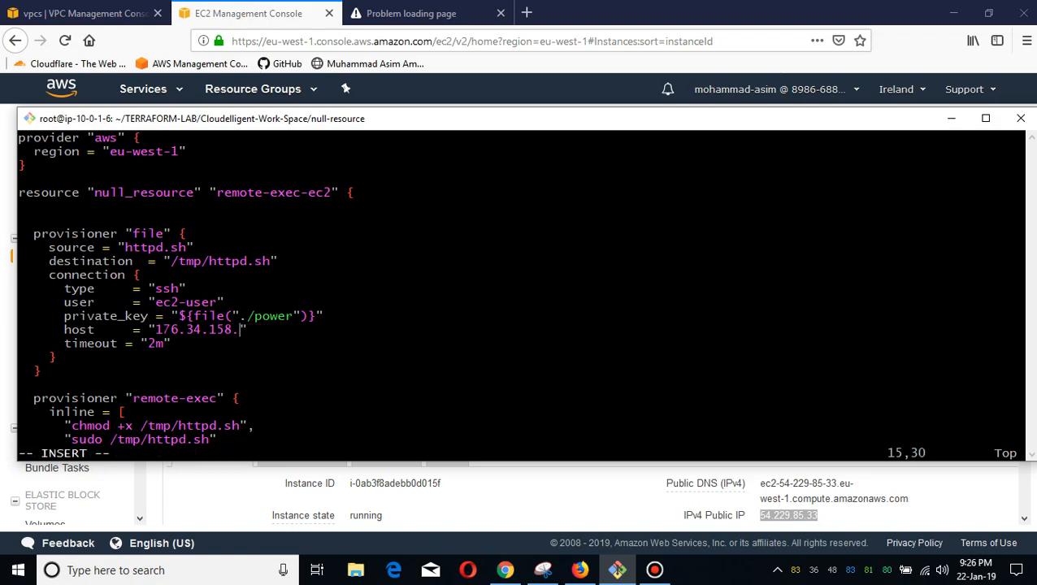
pyautogui.press('BackSpace')
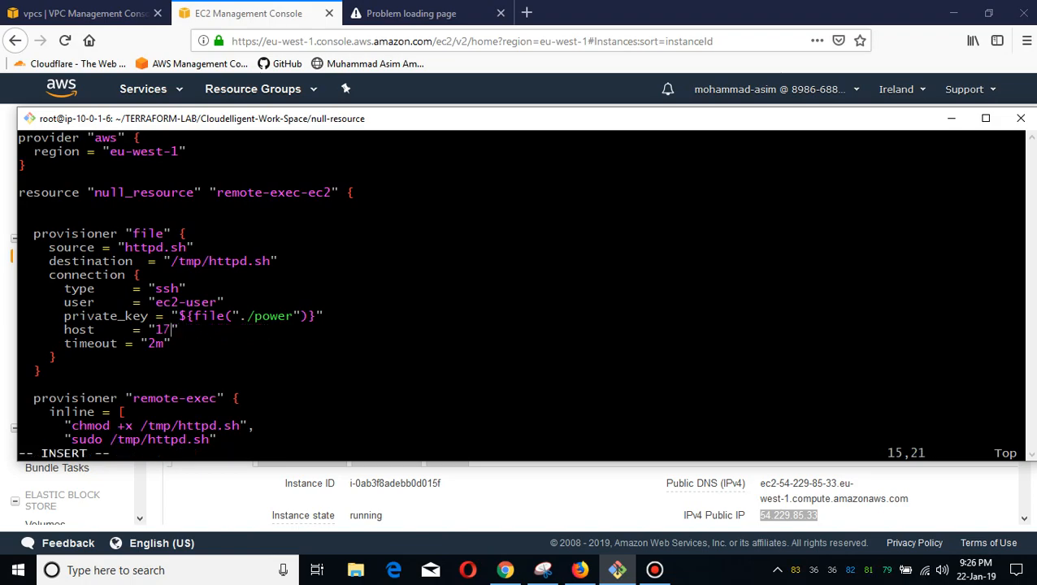
pyautogui.press('BackSpace')
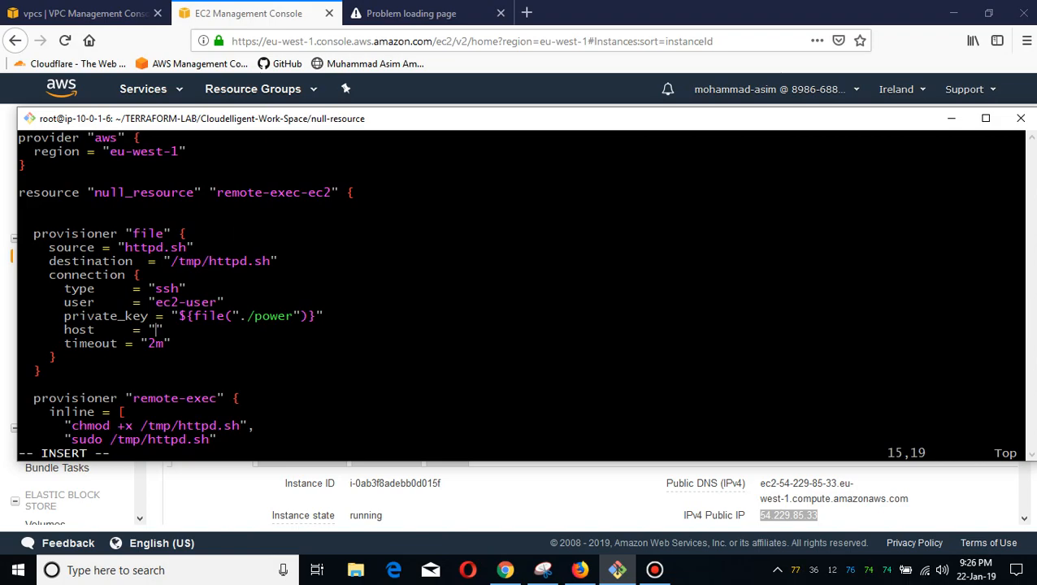
pyautogui.write('54.229.85.33')
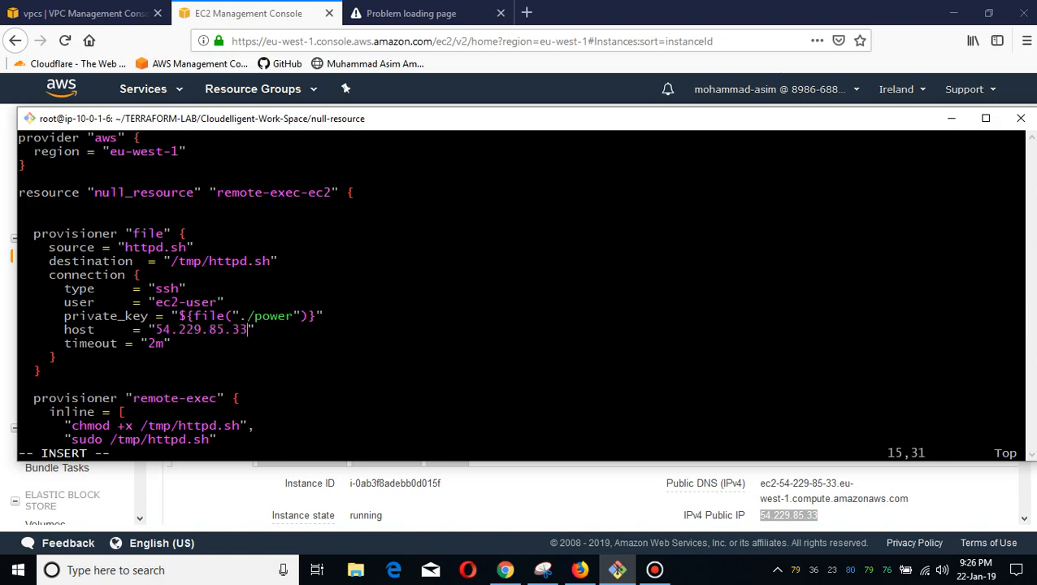
pyautogui.scroll(-3)
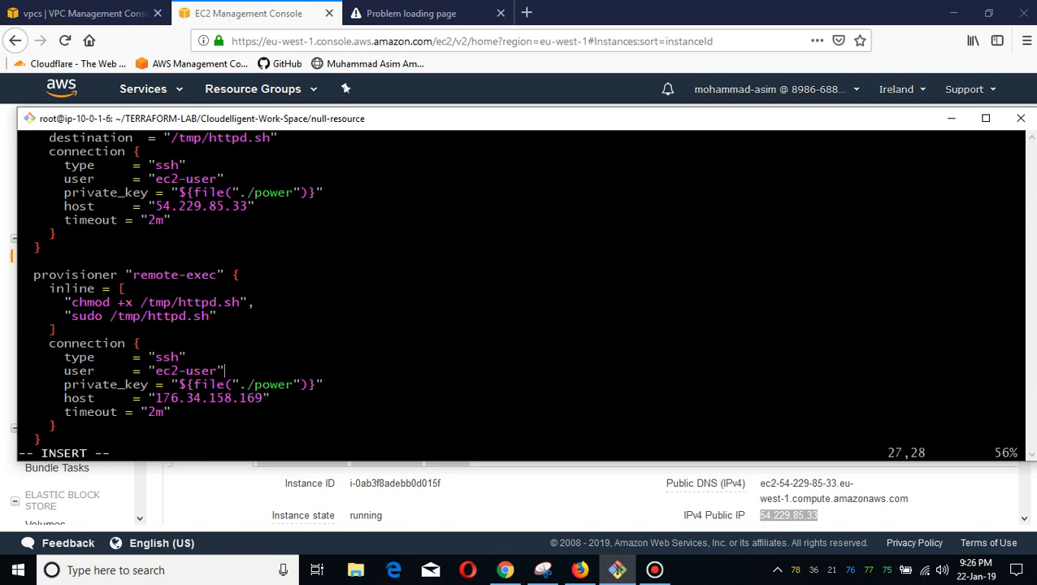
# - Replace the remote-exec connection's old host address with 54.229.85.33
pyautogui.scroll(-3)
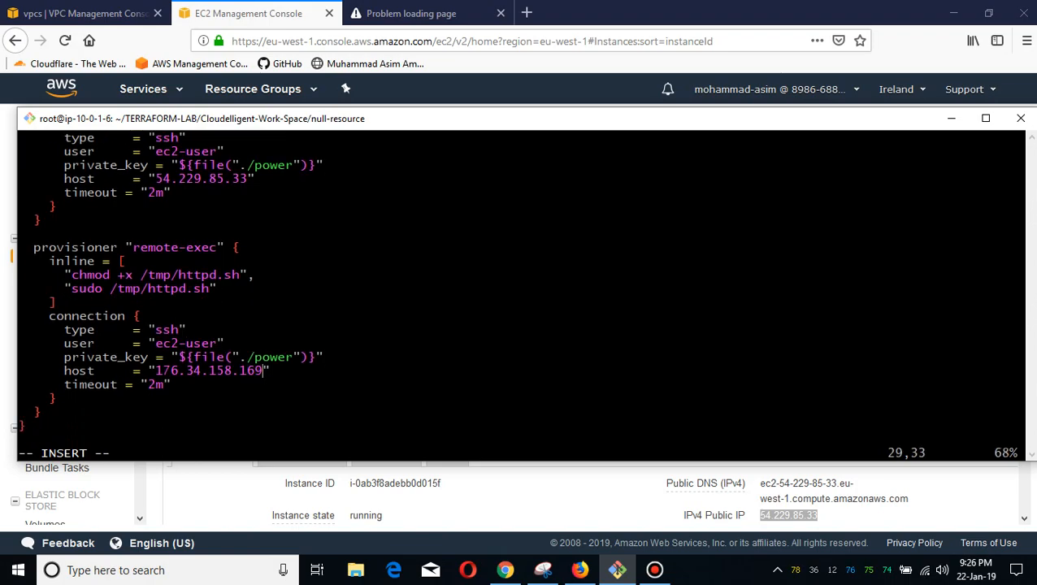
pyautogui.press('BackSpace')
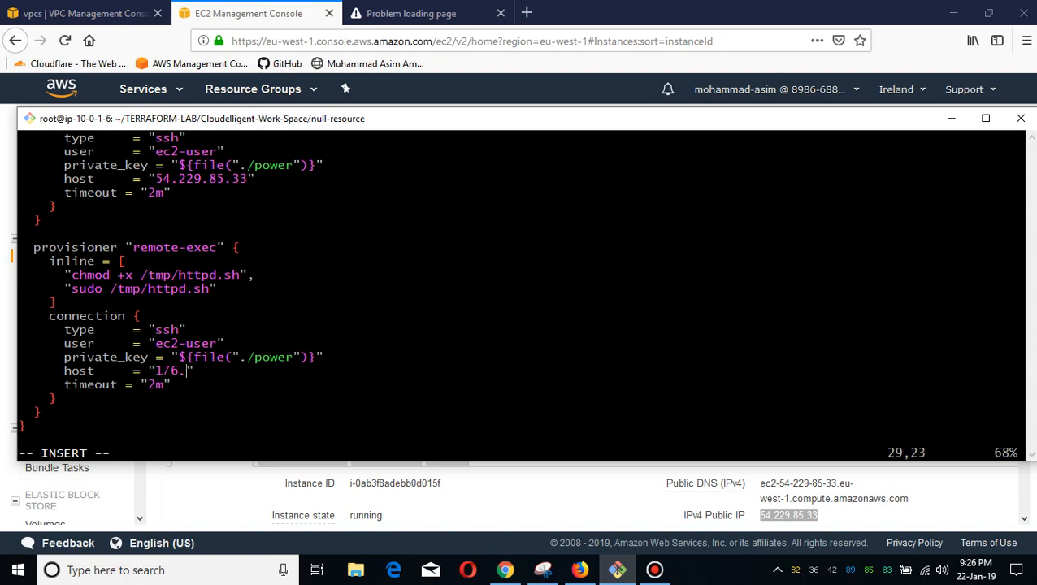
pyautogui.press('BackSpace')
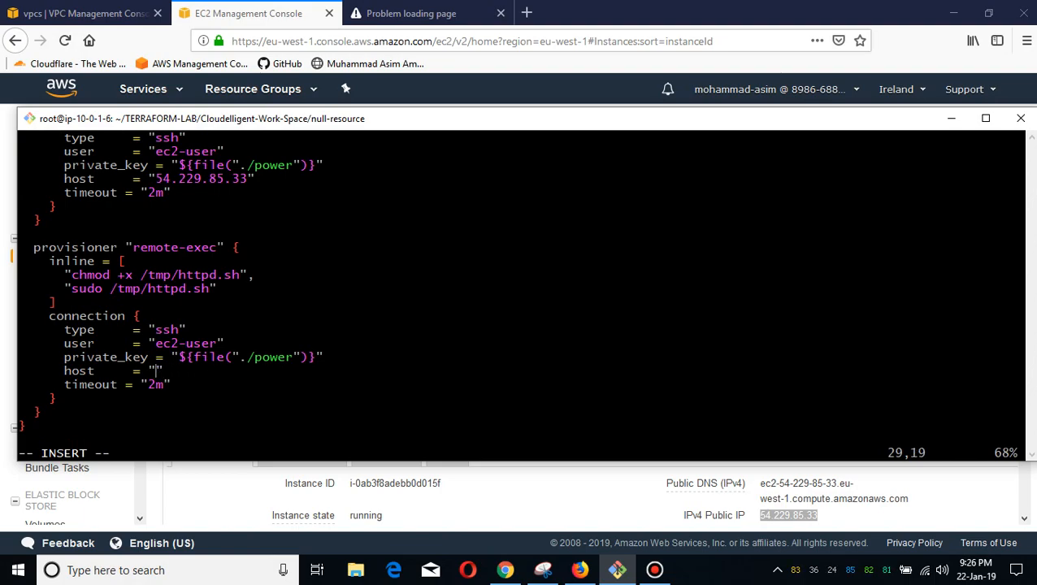
pyautogui.write('54.229.85.33')
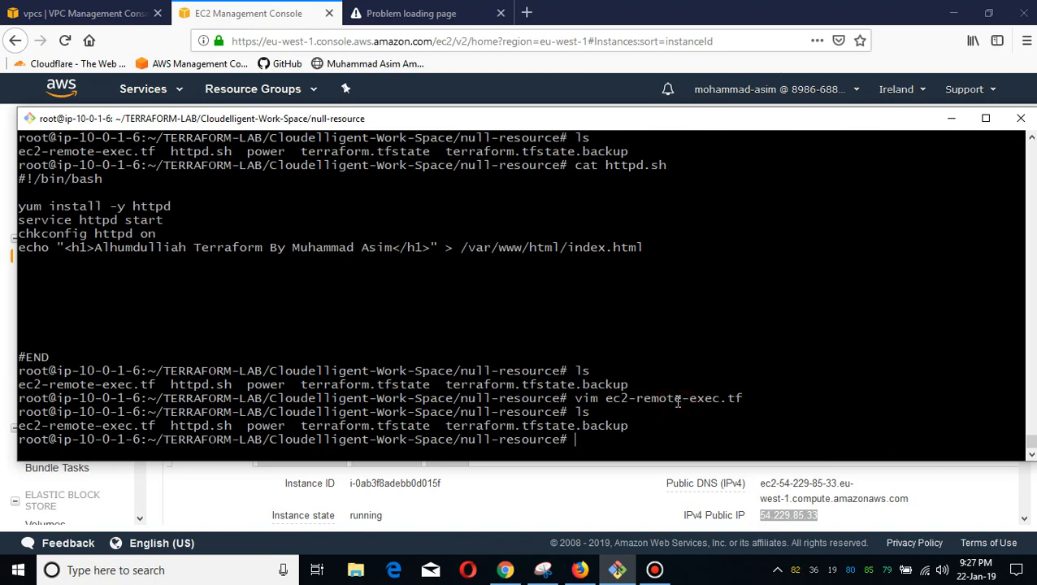
# - View ec2-remote-exec.tf with less and copy the resource name remote-exec-ec2
pyautogui.write('less')
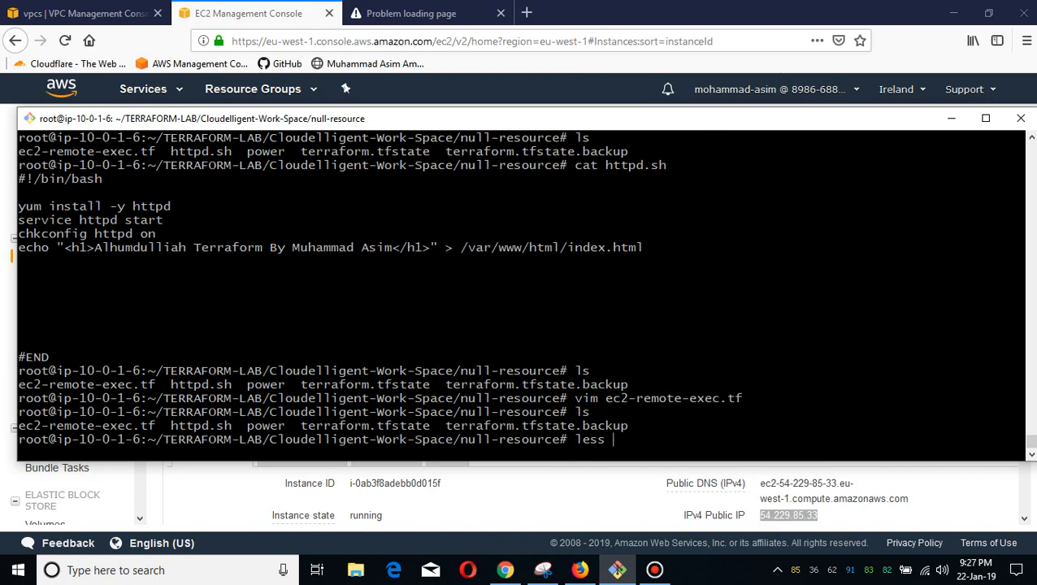
pyautogui.press('Return')
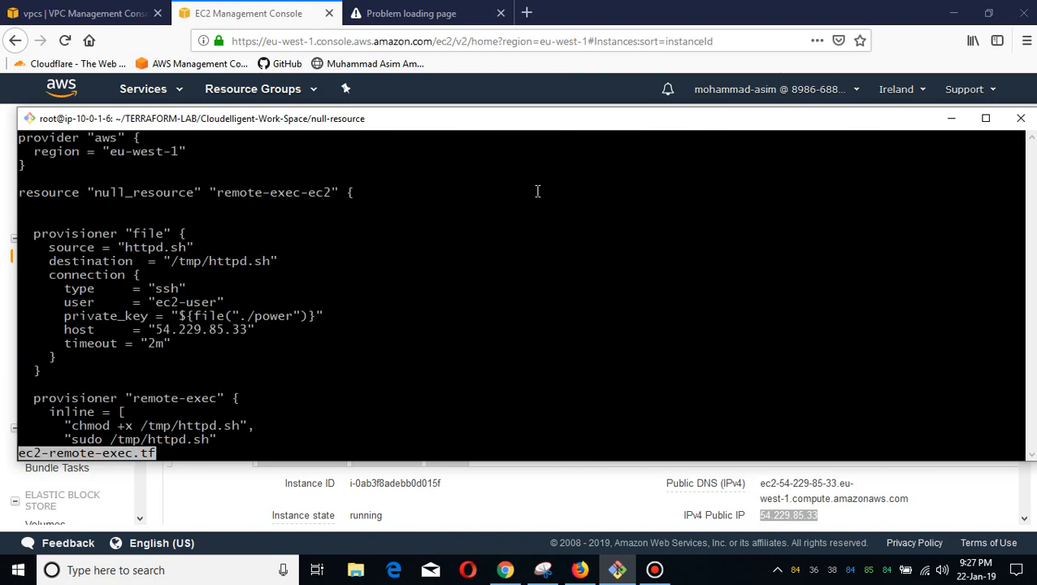
pyautogui.moveTo(230, 195)
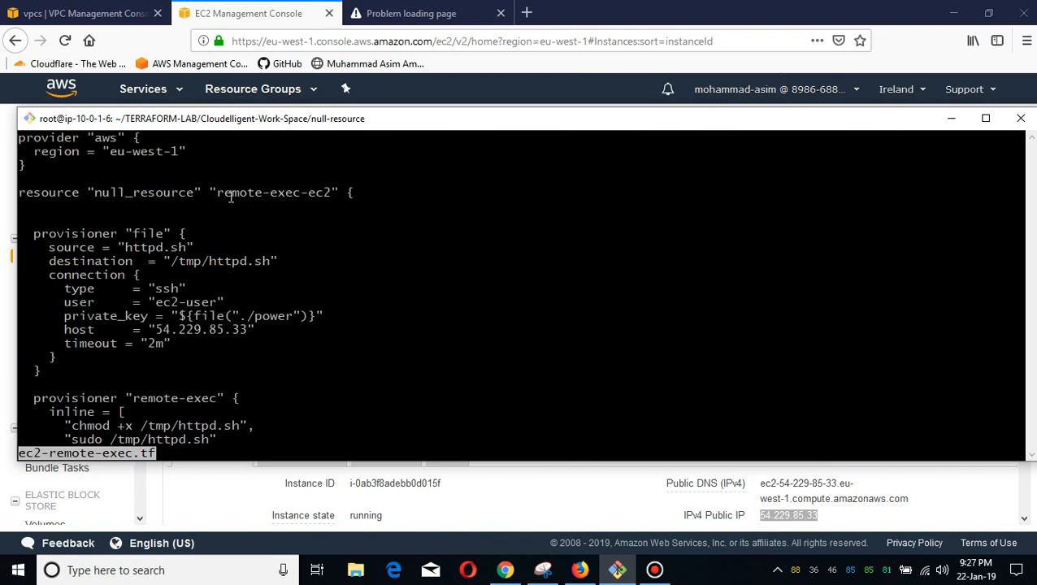
pyautogui.doubleClick(273, 192)
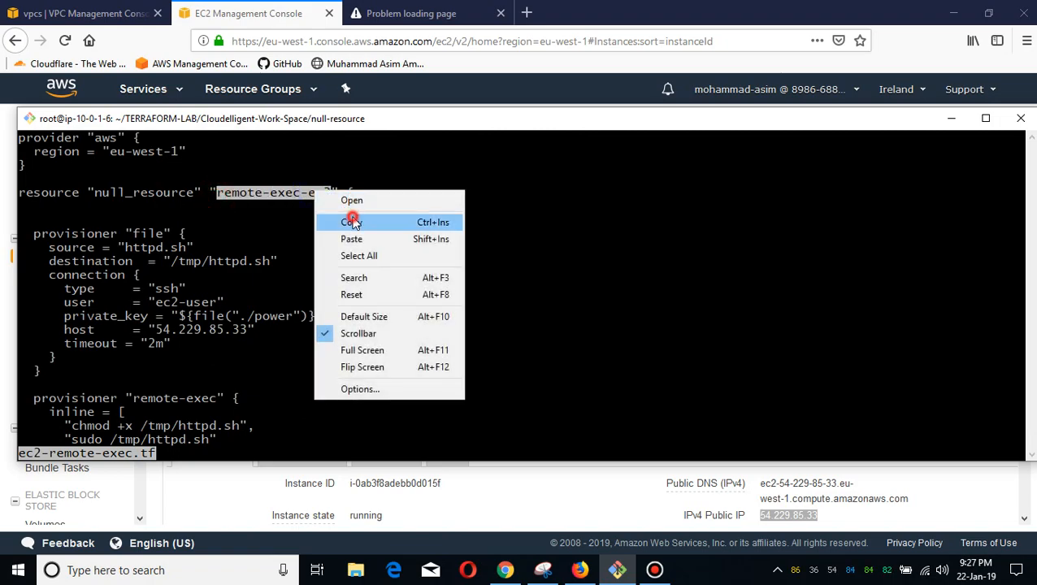
pyautogui.click(351, 221)
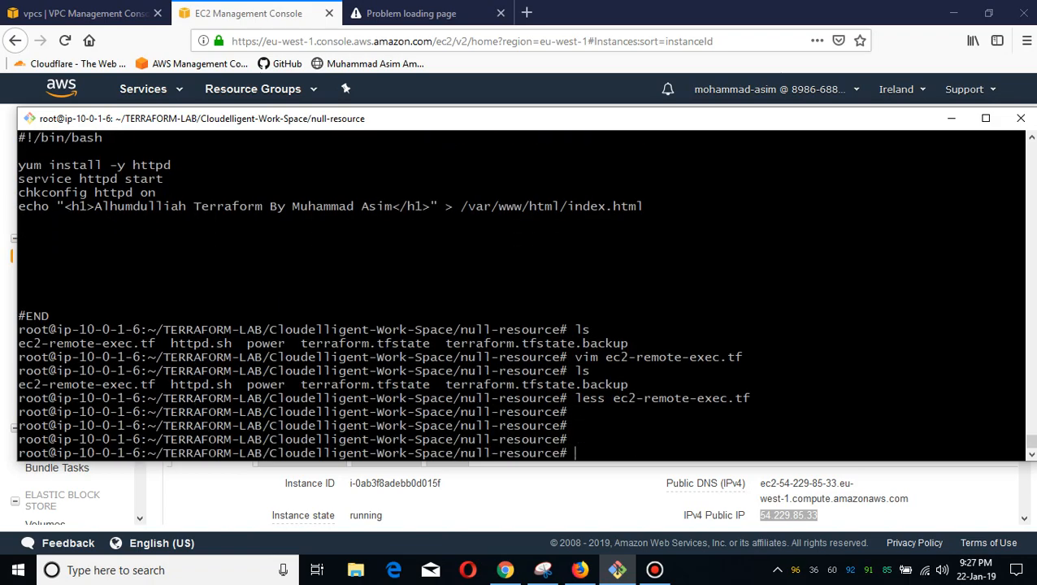
# - Run terraform apply -target null_resource.remote-exec-ec2
pyautogui.write('terraform')
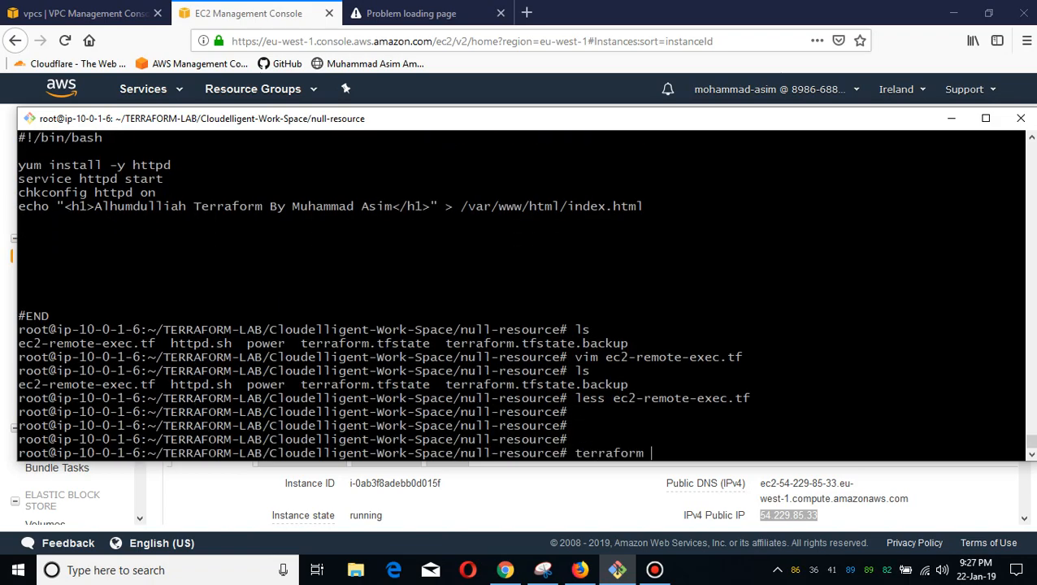
pyautogui.write('apply -tar')
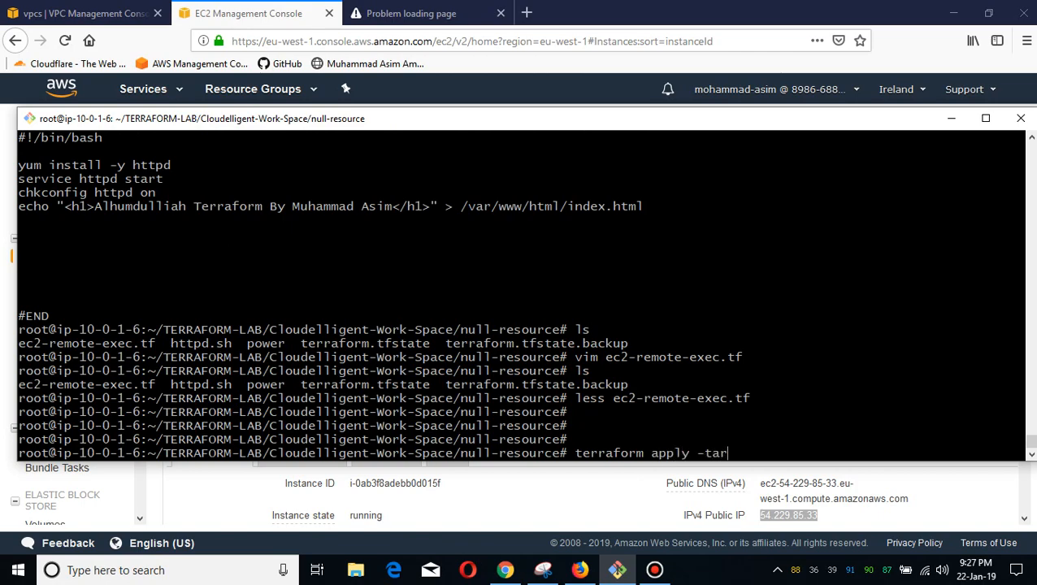
pyautogui.write('get')
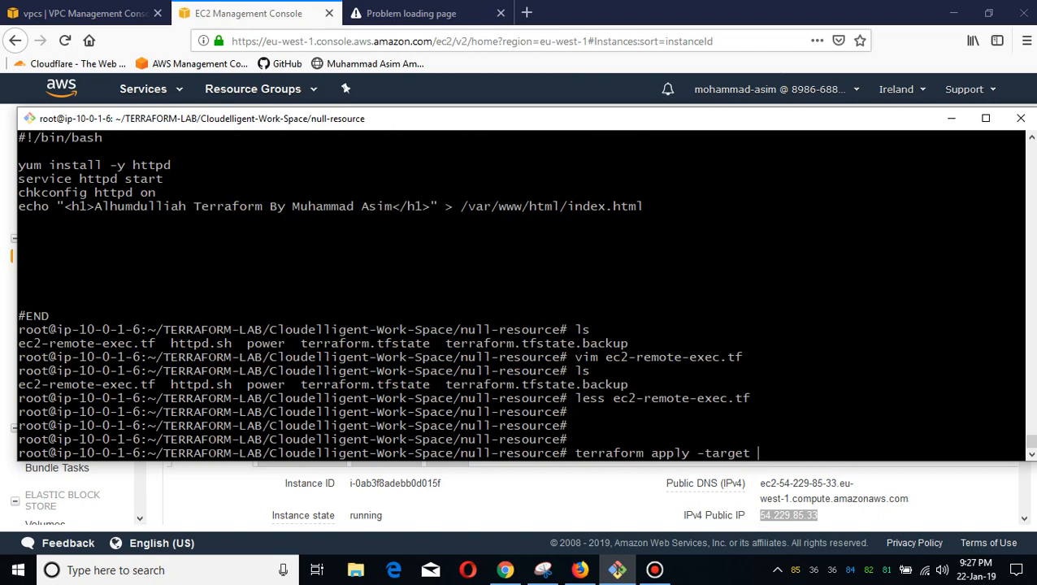
pyautogui.write('nil')
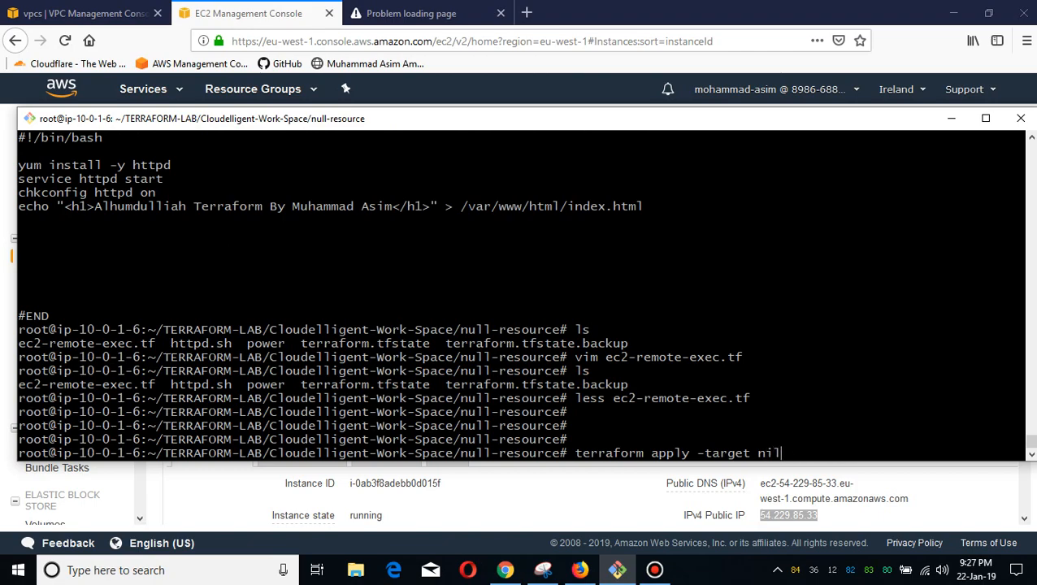
pyautogui.press('BackSpace')
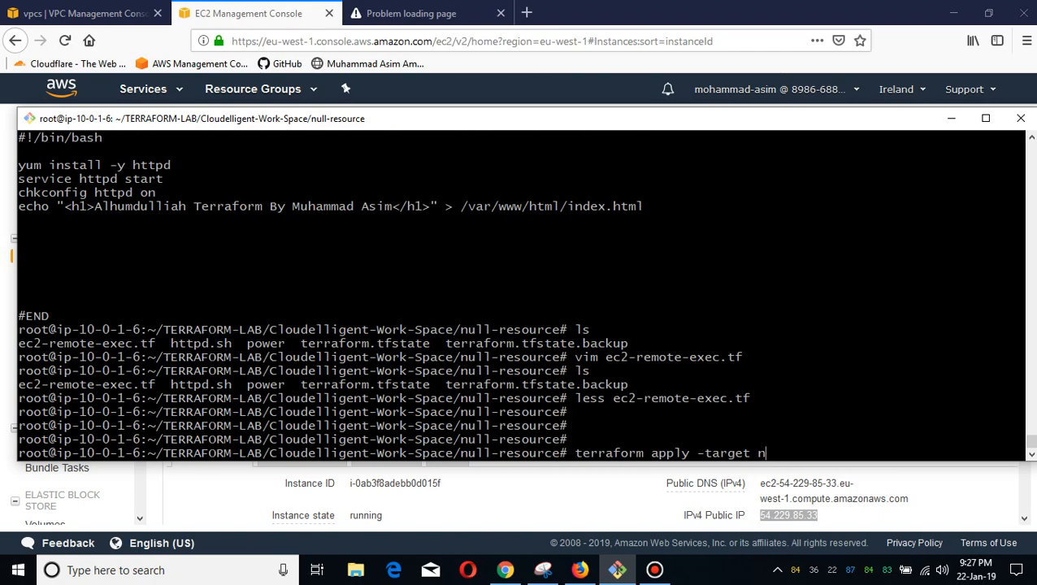
pyautogui.write('ull')
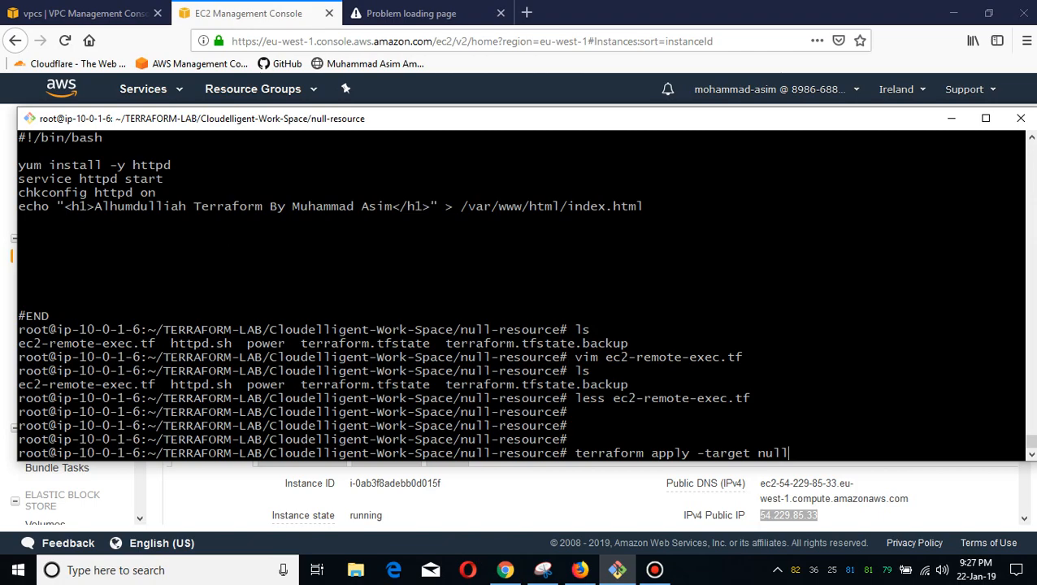
pyautogui.write('_res')
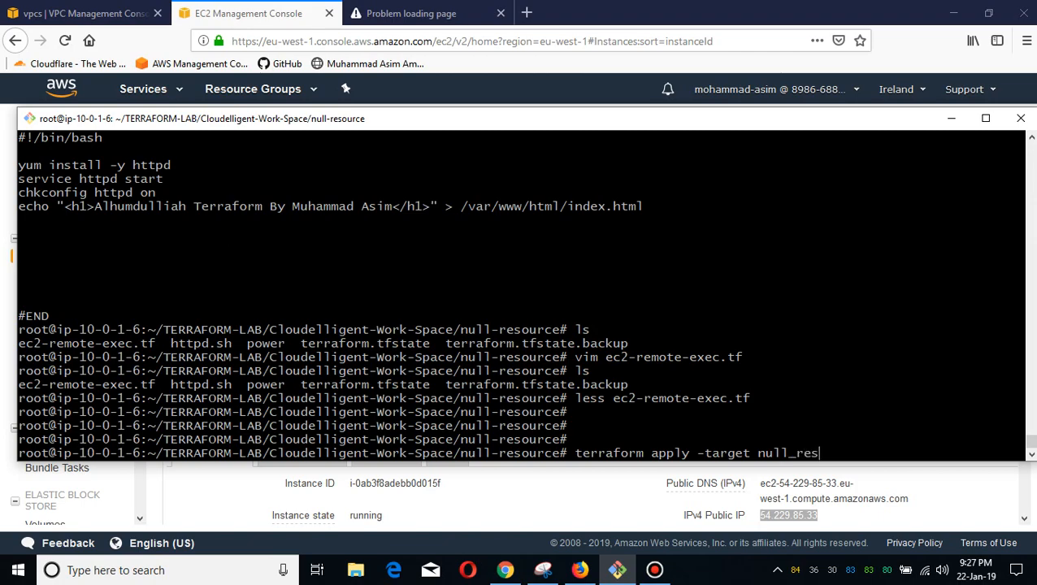
pyautogui.write('uc')
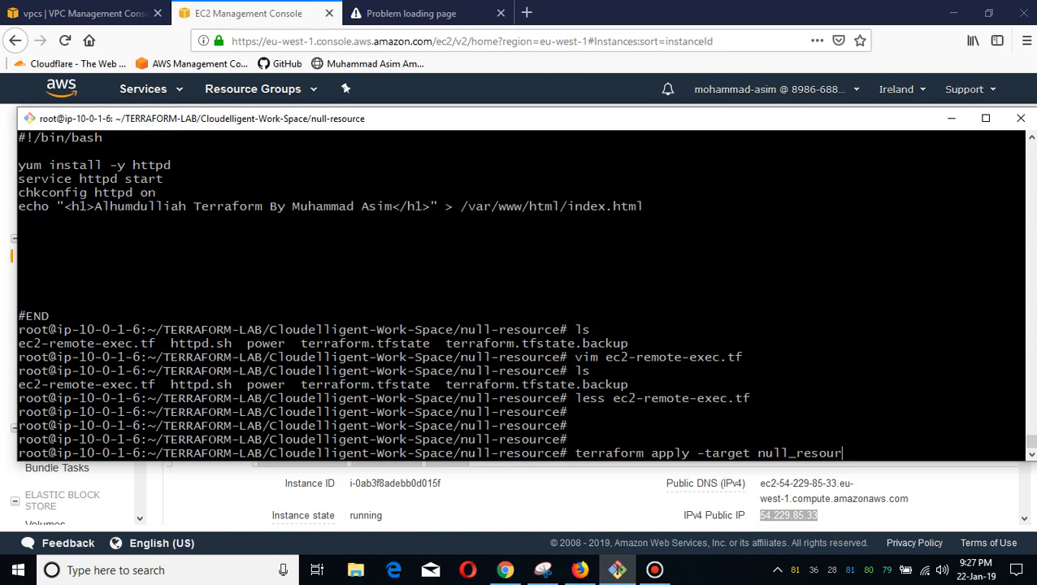
pyautogui.write('ce')
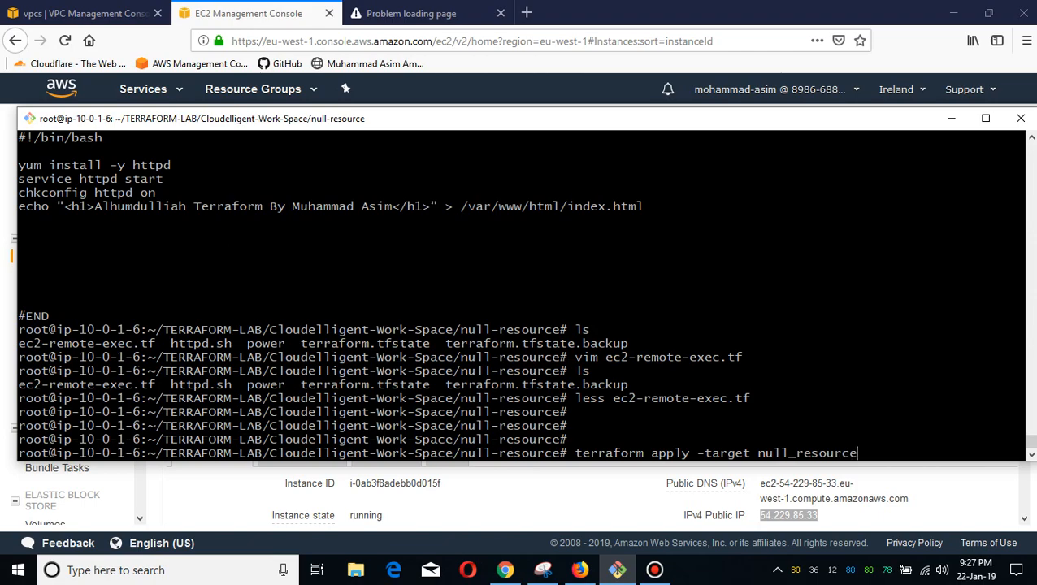
pyautogui.write('.remote-exec-ec2')
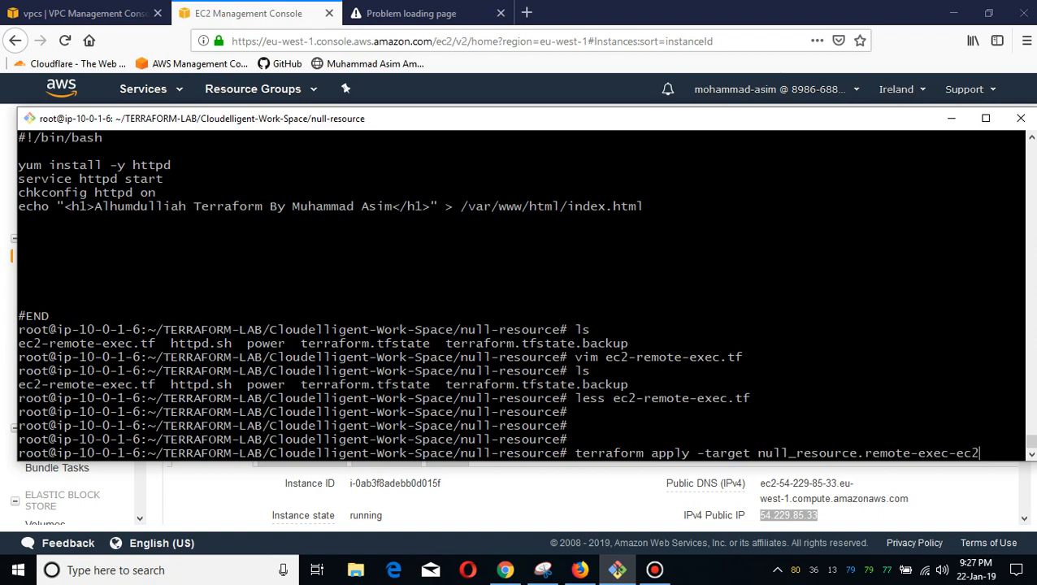
pyautogui.press('Return')
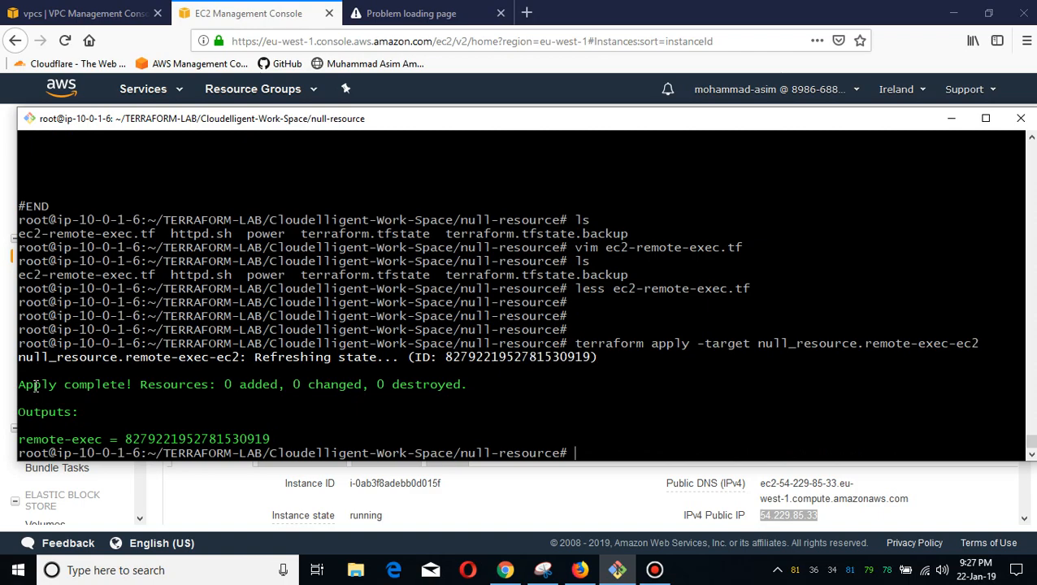
pyautogui.moveTo(269, 442)
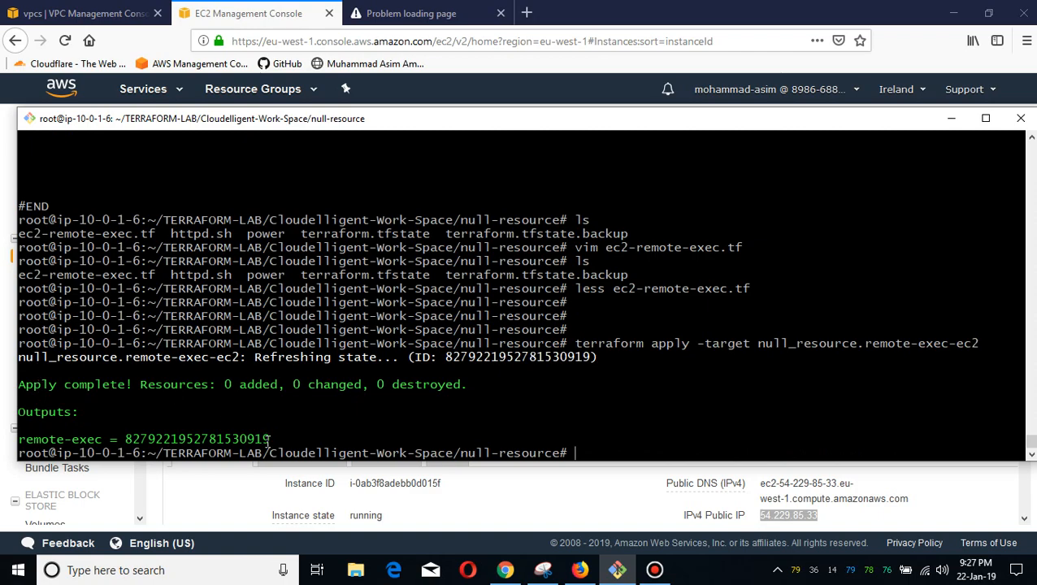
pyautogui.moveTo(377, 361)
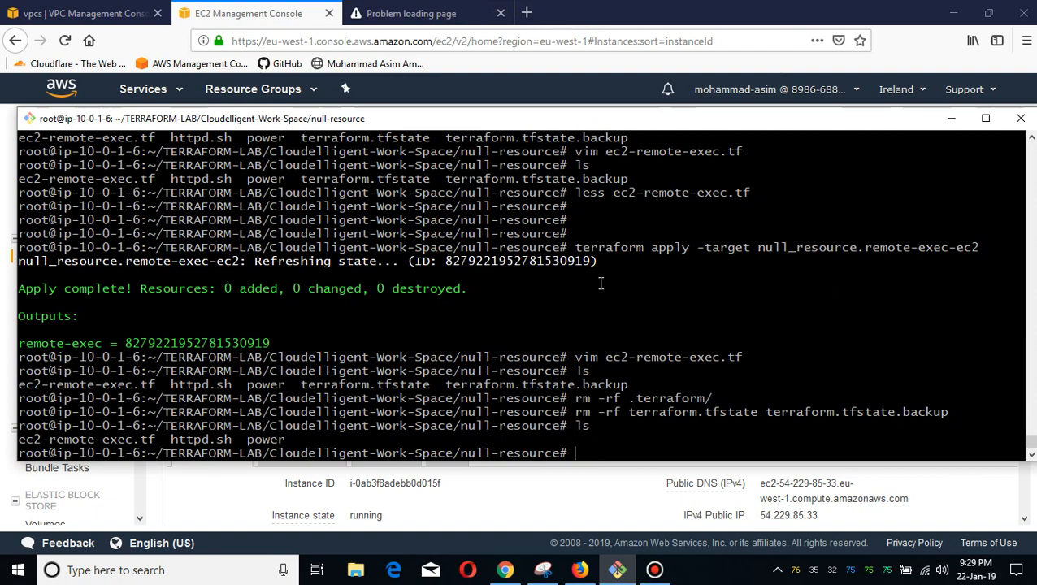
pyautogui.moveTo(612, 452)
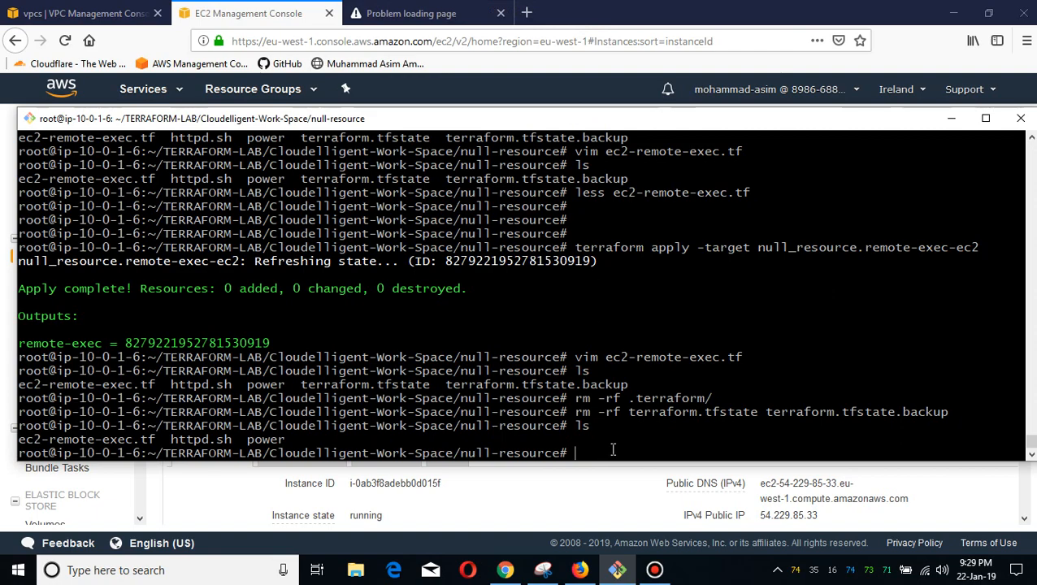
# - Run terraform init to install the null and aws provider plugins
pyautogui.write('t')
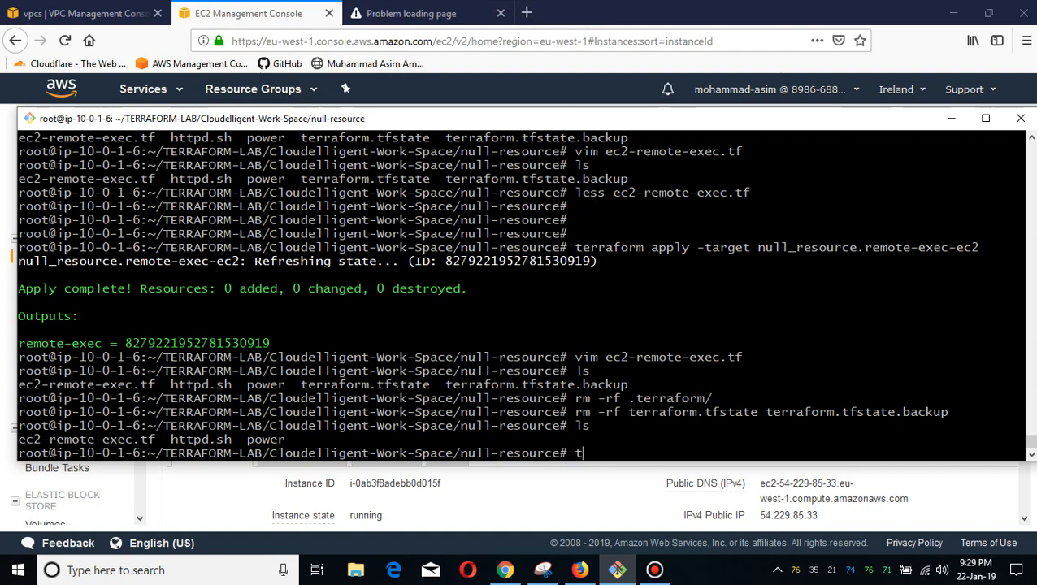
pyautogui.write('erraform init')
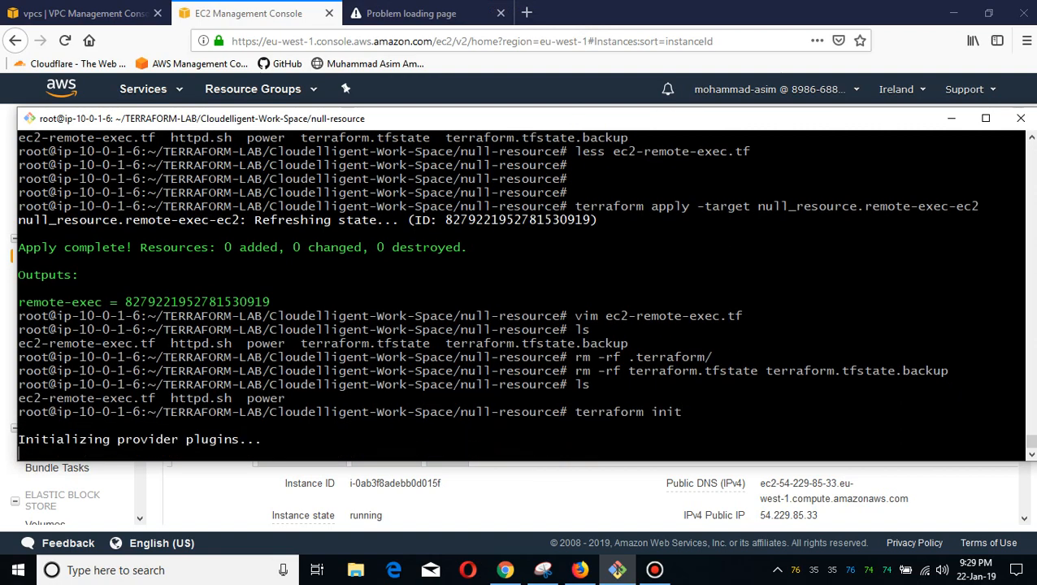
pyautogui.scroll(-3)
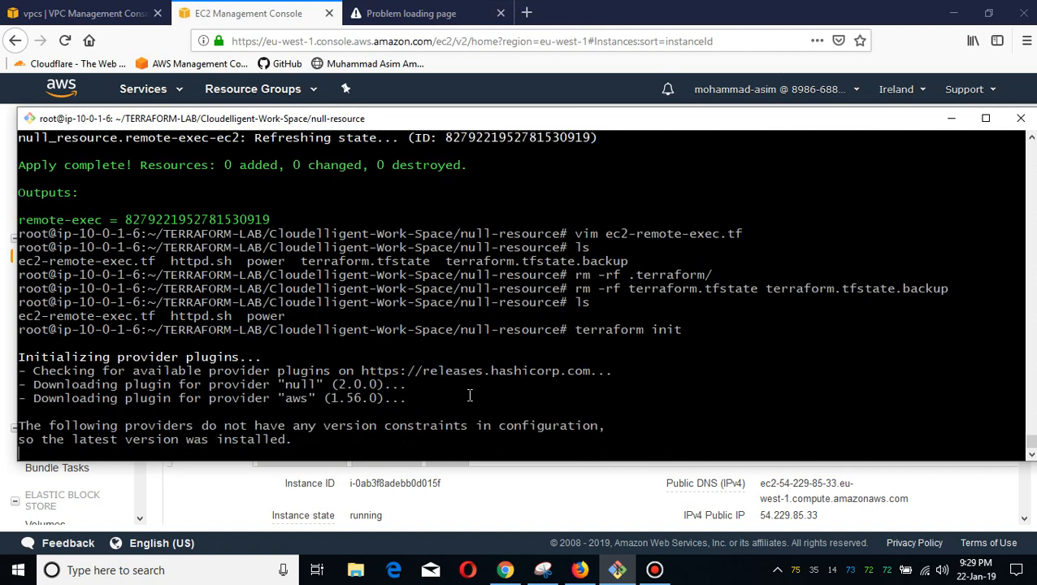
pyautogui.scroll(-3)
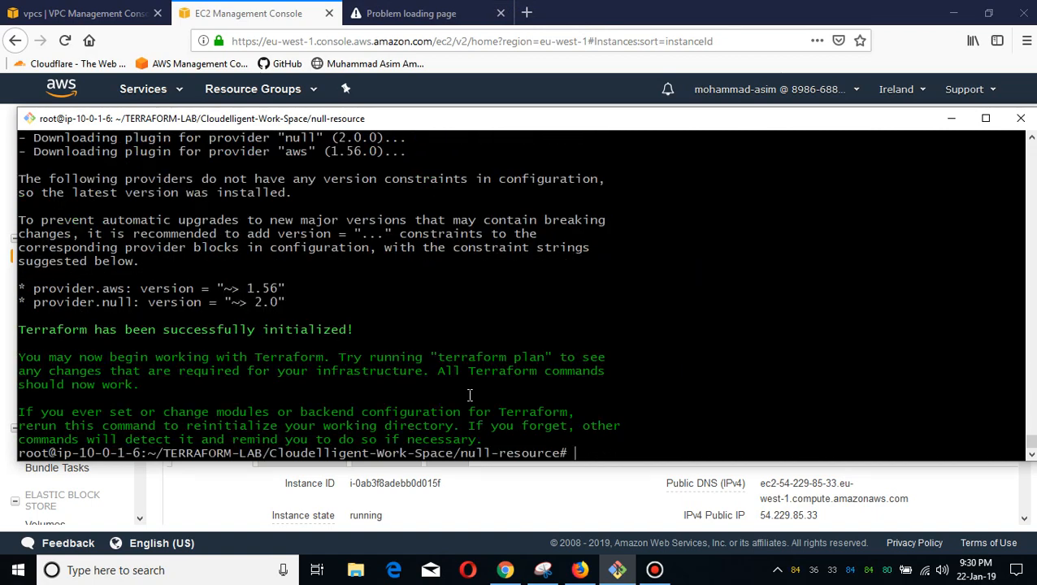
# - Recall shell history up to terraform apply -target null_resource.remote-exec-ec2
pyautogui.write('rm -rf terraform.tfstate terraform.tfstate.backup')
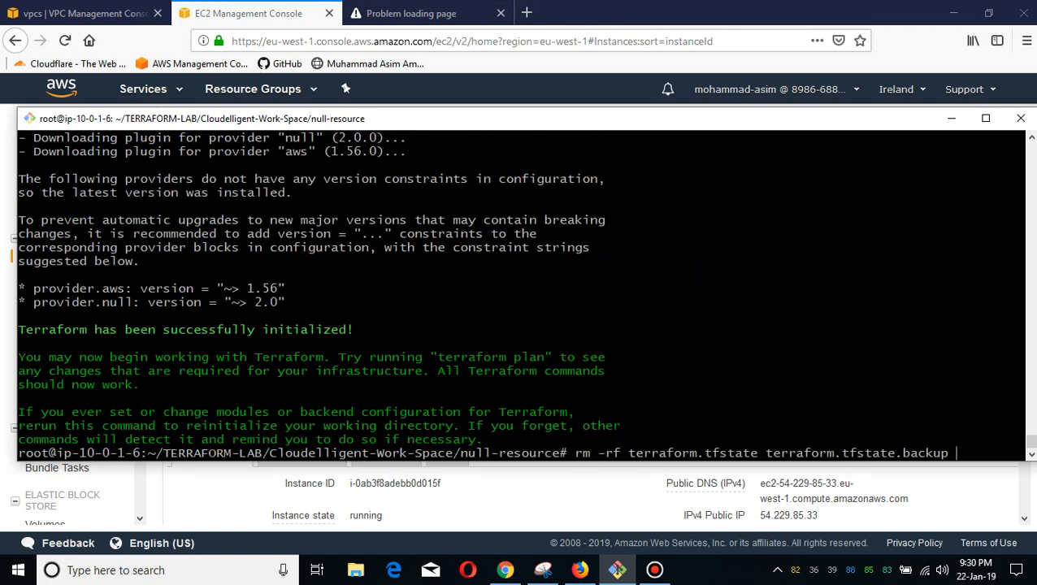
pyautogui.write('vim ec2-remote-exec.tf')
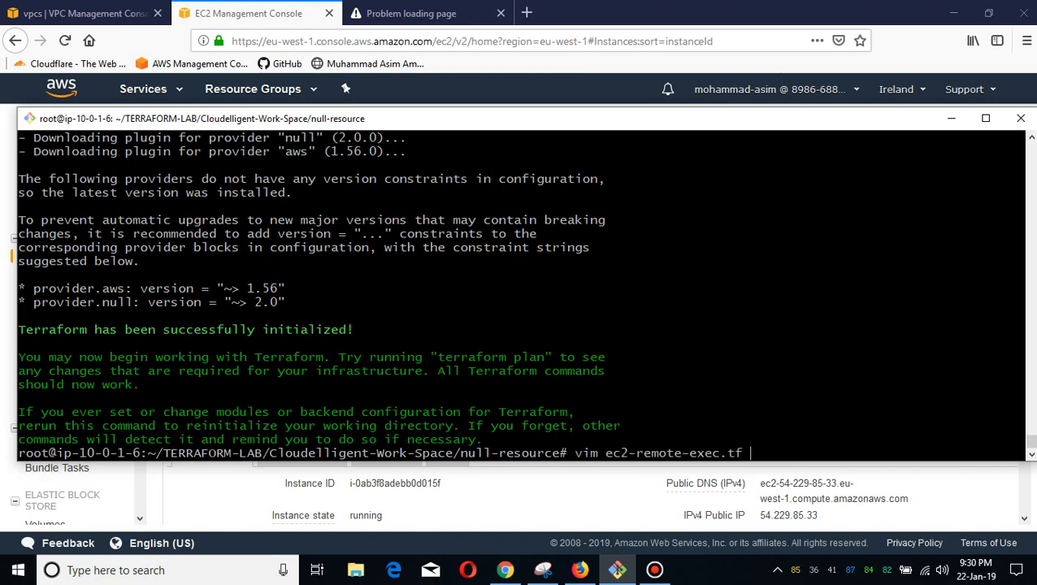
pyautogui.write('terraform apply -target null_resource.remote-exec-ec2')
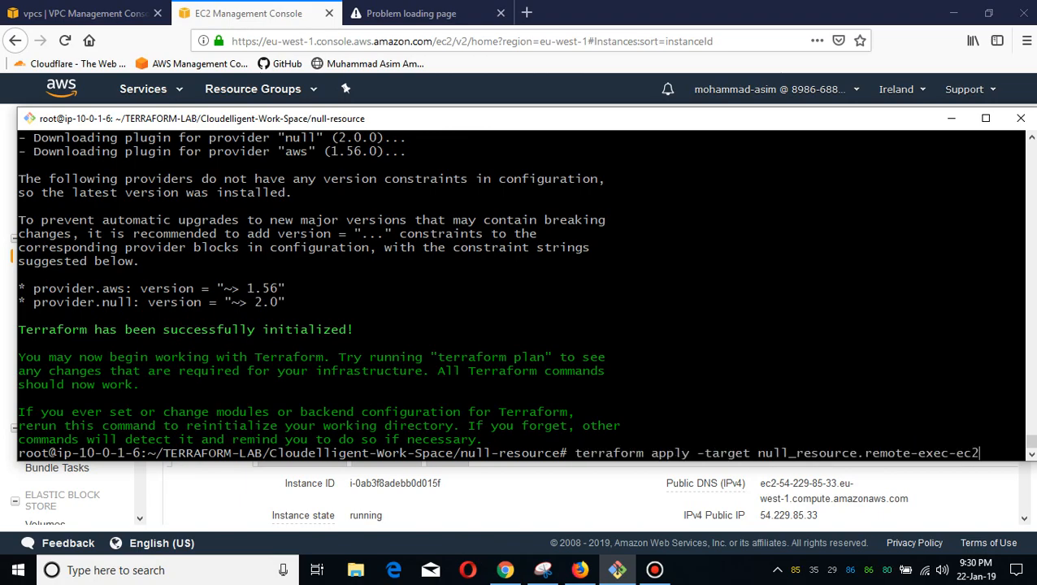
# - Run the targeted apply and confirm with yes, glancing at the browser and EC2 console meanwhile
pyautogui.press('Return')
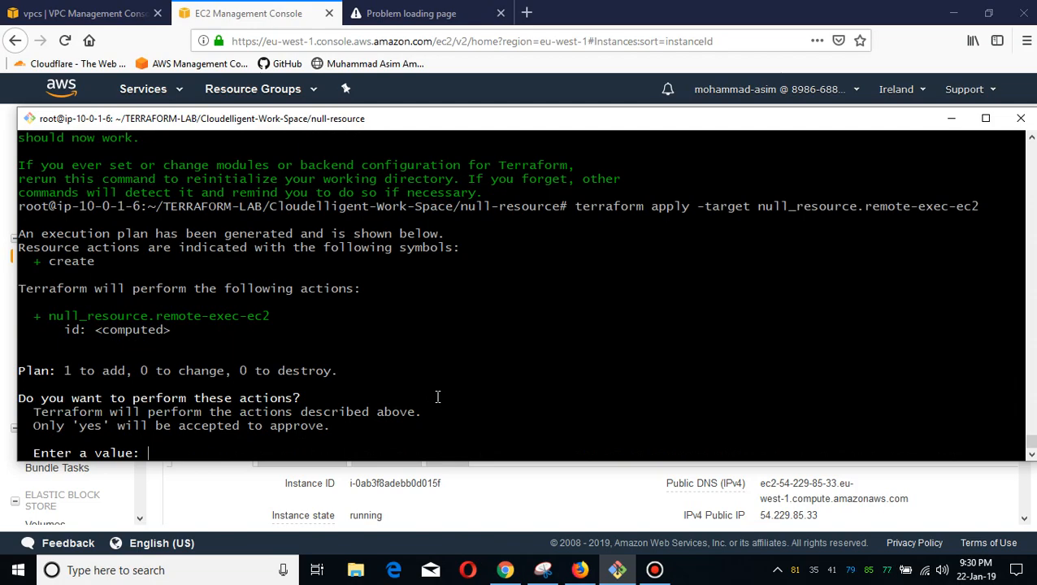
pyautogui.write('yes')
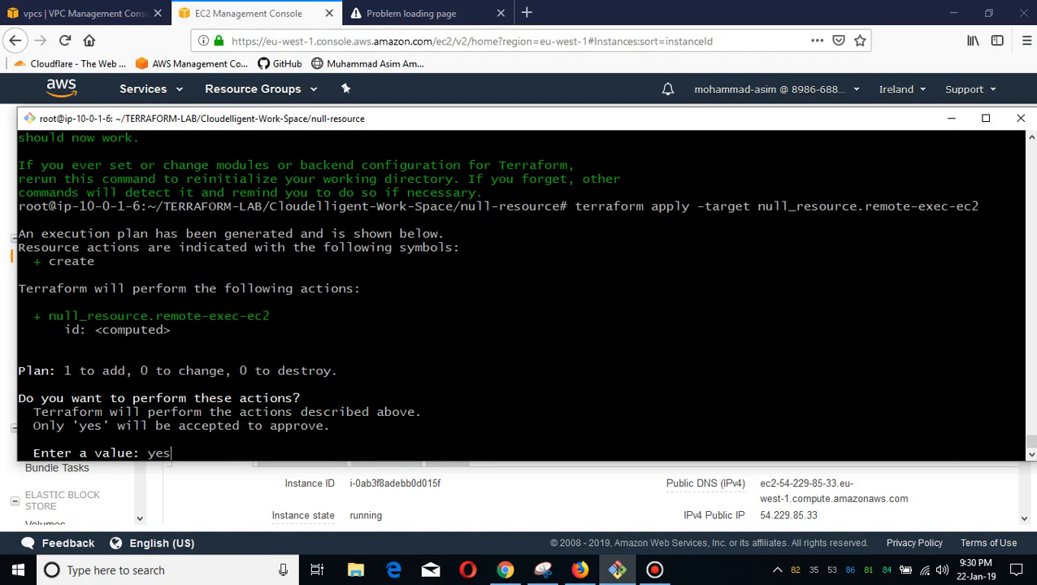
pyautogui.click(427, 13)
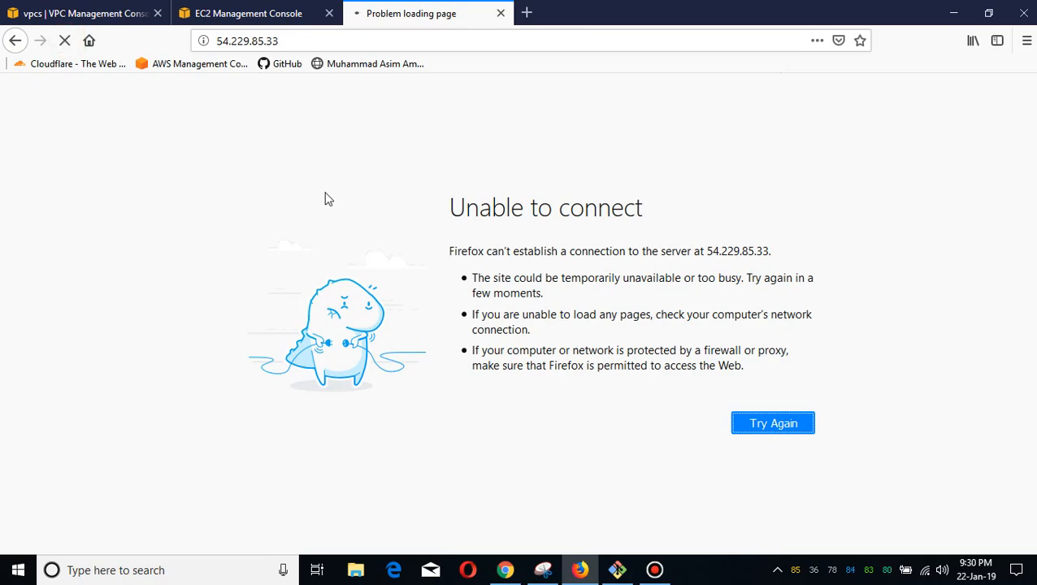
pyautogui.click(247, 13)
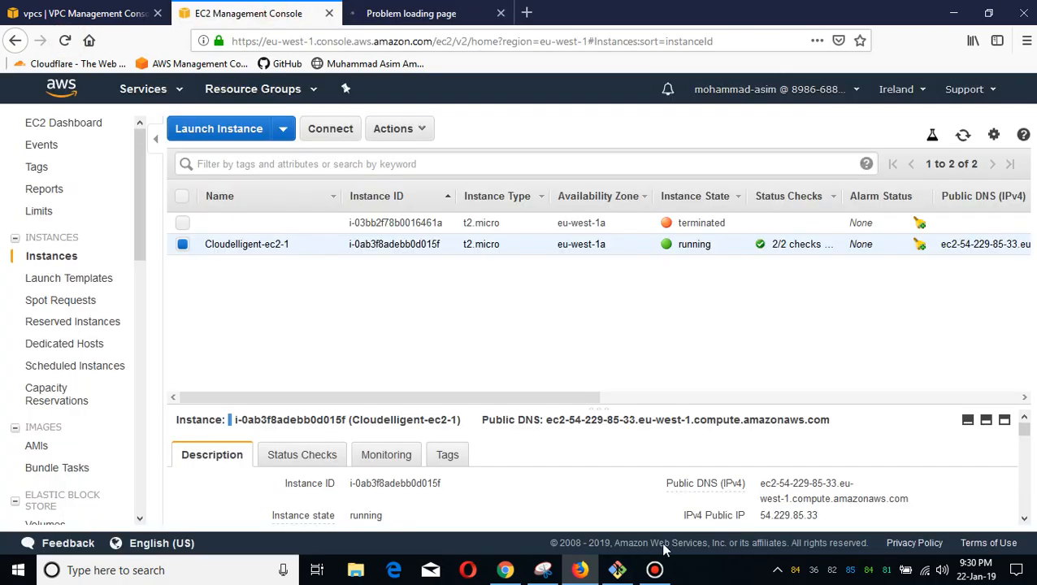
pyautogui.click(617, 568)
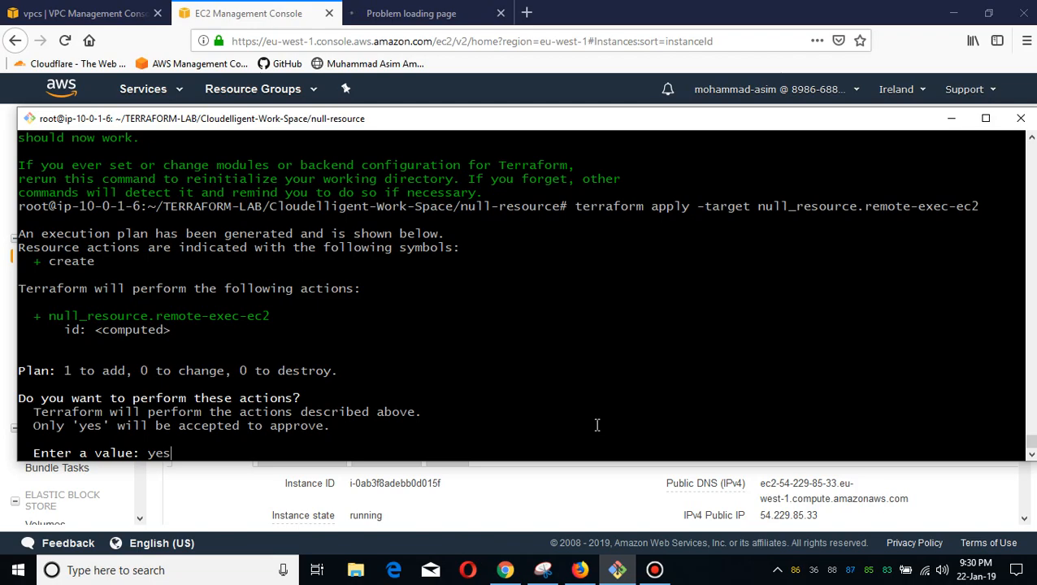
pyautogui.press('Return')
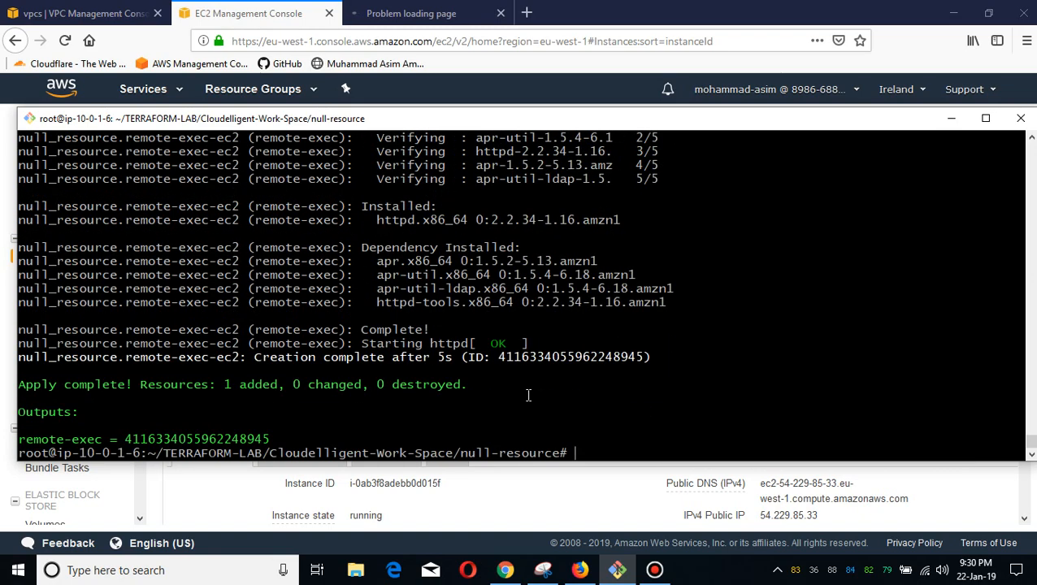
pyautogui.moveTo(323, 364)
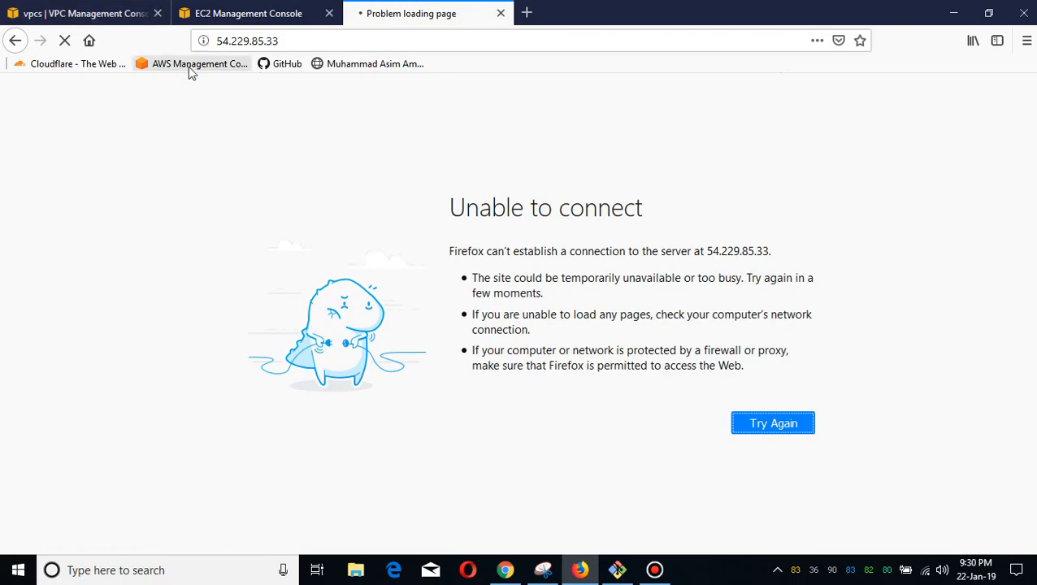
pyautogui.moveTo(65, 41)
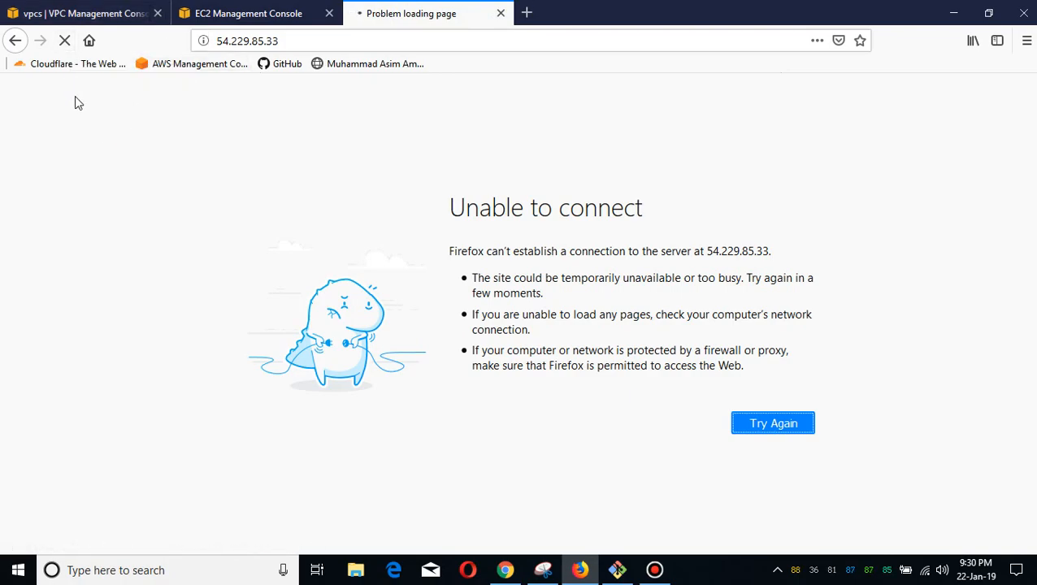
# - Reload 54.229.85.33 in Firefox to show the 'Alhumdulliah Terraform By Muhammad Asim' page
pyautogui.click(772, 422)
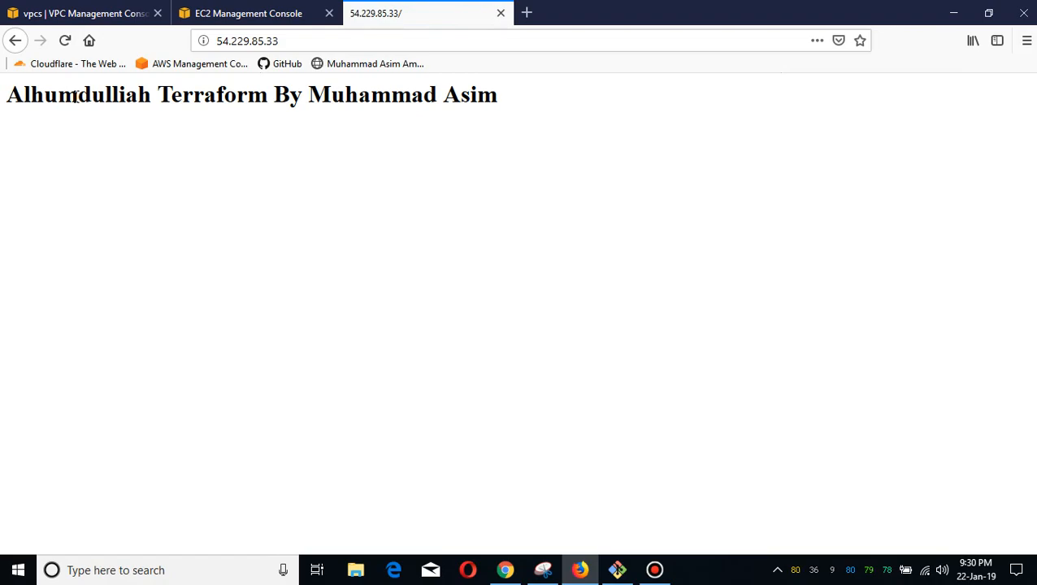
pyautogui.moveTo(383, 187)
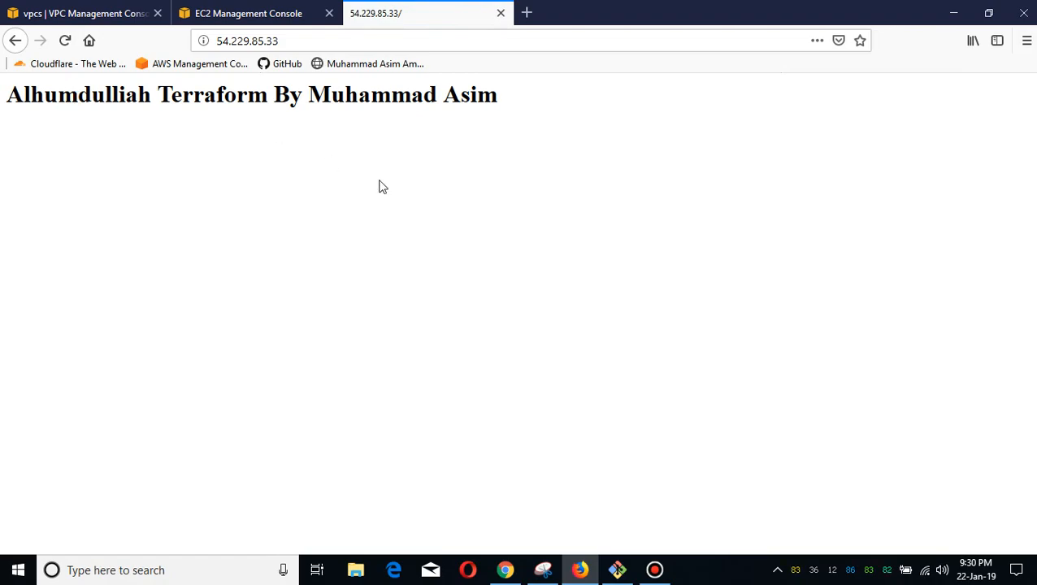
pyautogui.click(236, 41)
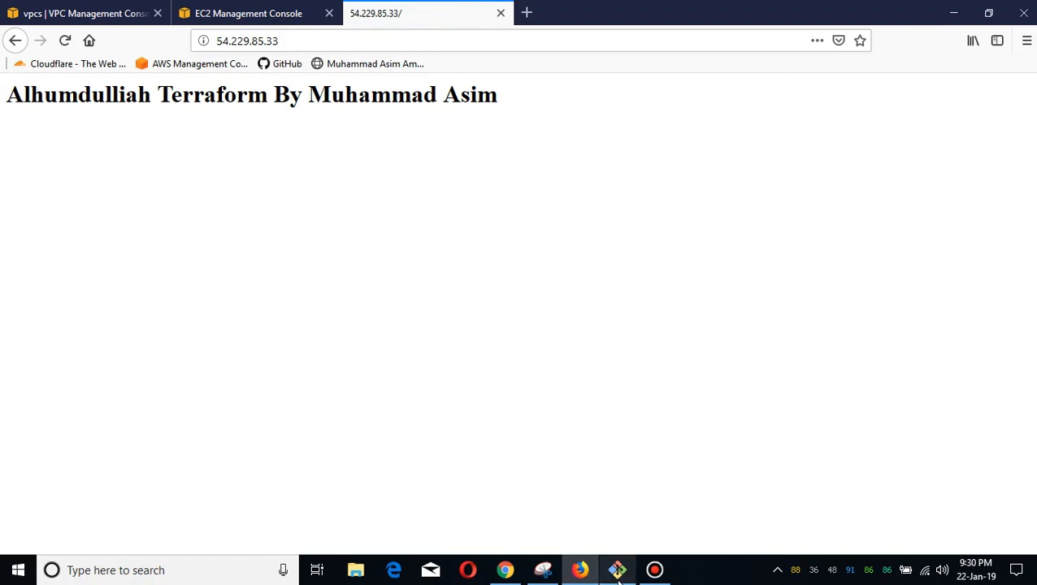
pyautogui.click(618, 569)
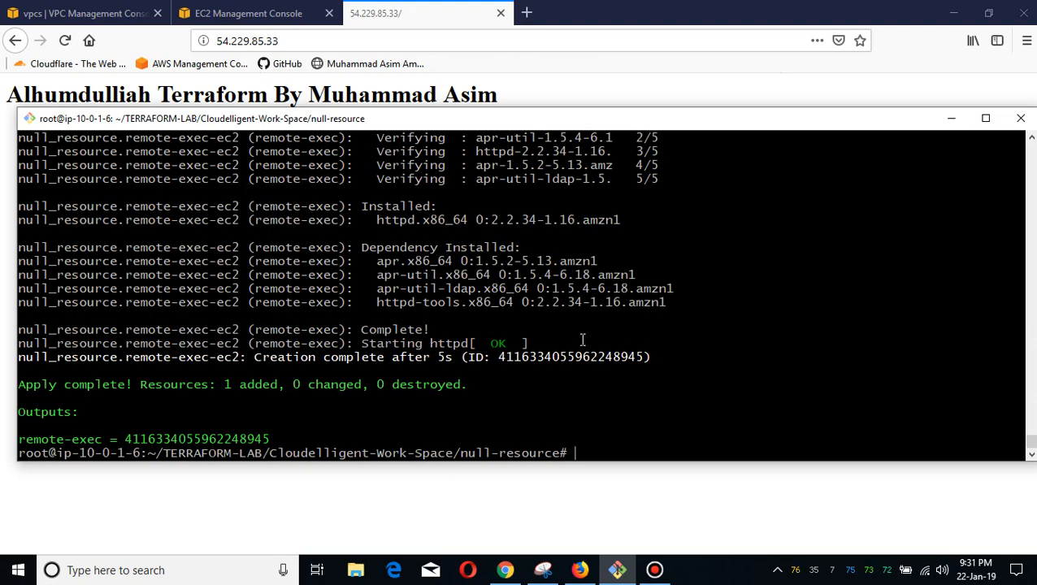
pyautogui.moveTo(354, 89)
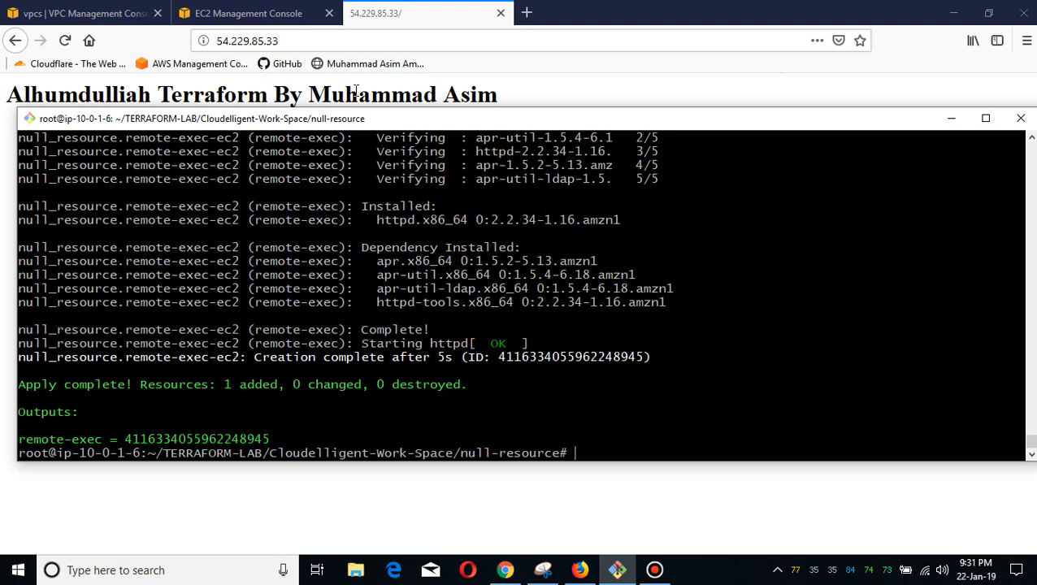
# - Switch to the EC2 Instances page showing Cloudelligent-ec2-1 running at 54.229.85.33
pyautogui.click(247, 13)
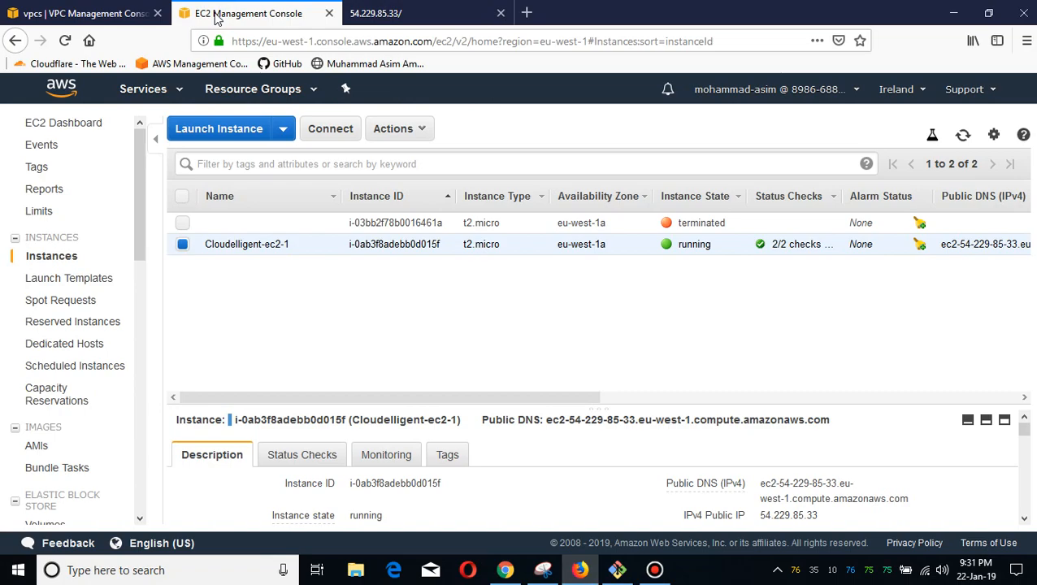
pyautogui.moveTo(542, 260)
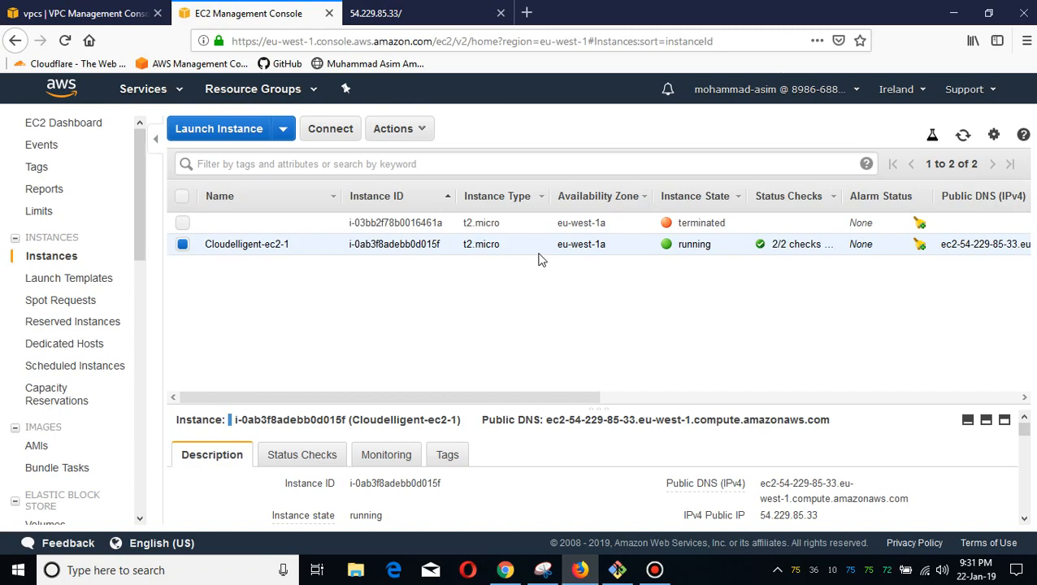
pyautogui.moveTo(545, 6)
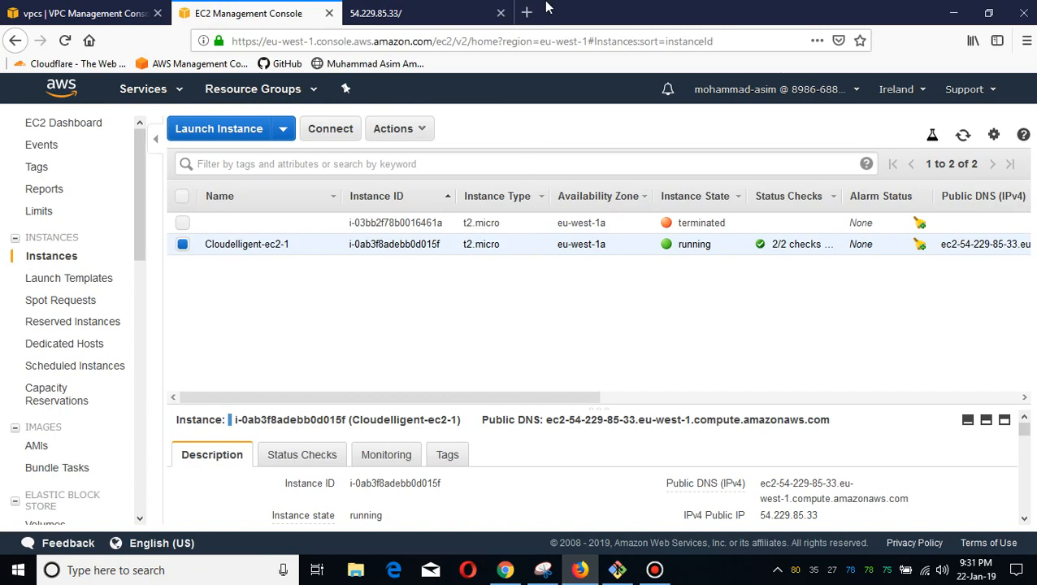